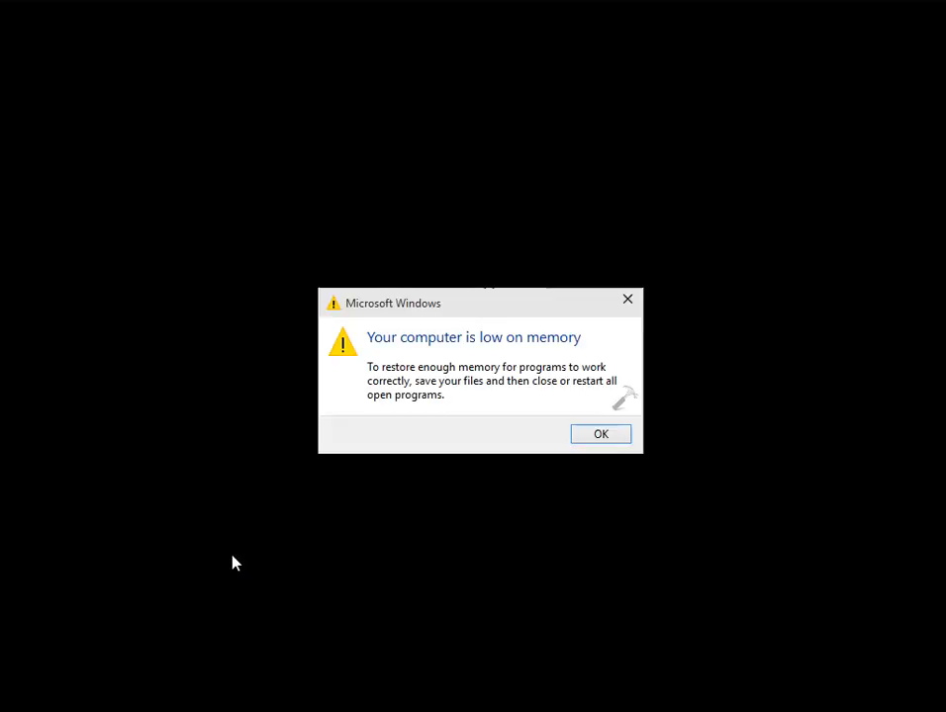
{"action": "mouse_move", "coordinate": [222, 554]}
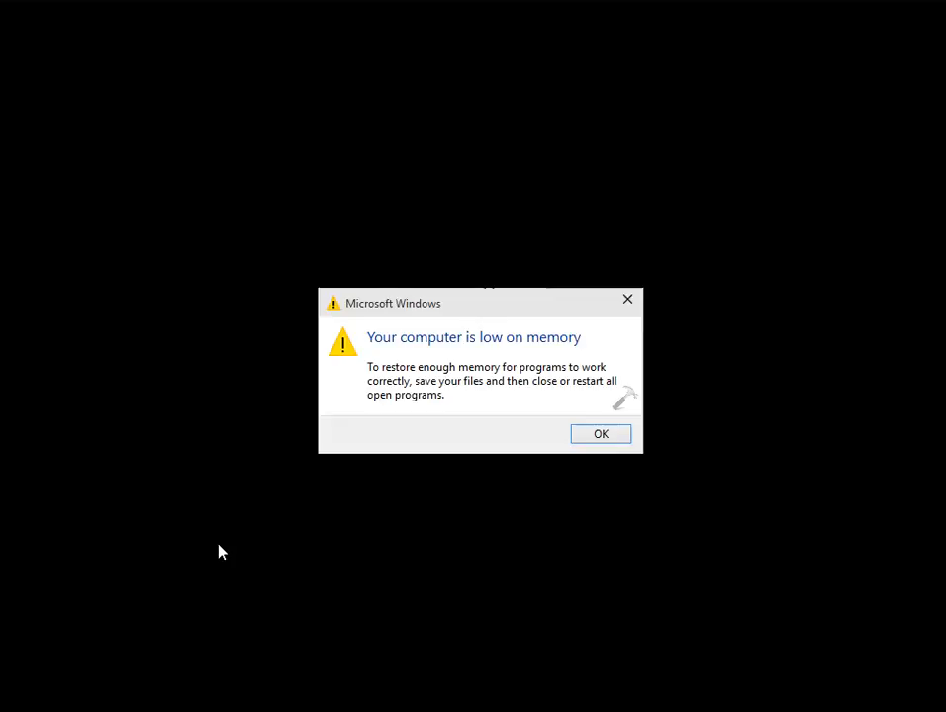
{"action": "mouse_move", "coordinate": [245, 526]}
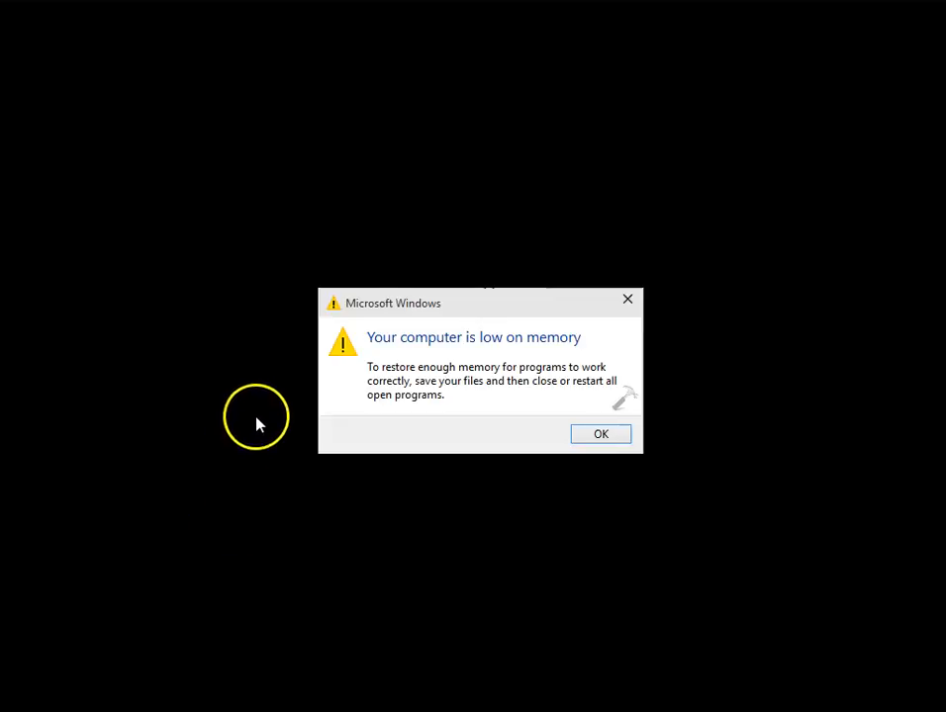
{"action": "mouse_move", "coordinate": [260, 346]}
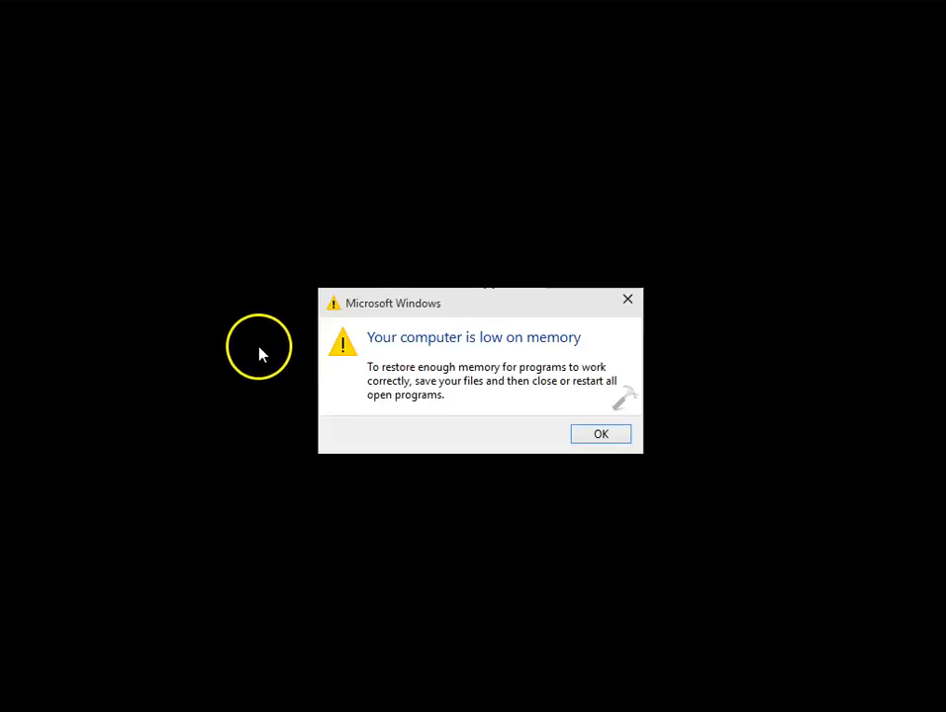
{"action": "mouse_move", "coordinate": [813, 44]}
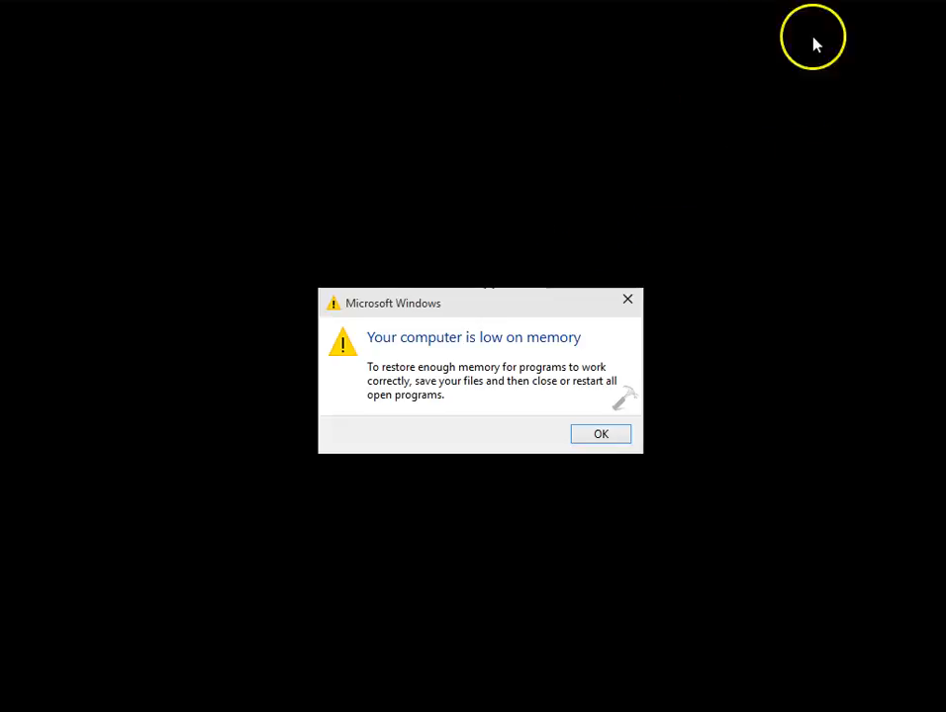
Dismiss the low-memory warning and close the desktop shortcut menu after opening it
{"action": "left_click", "coordinate": [602, 433]}
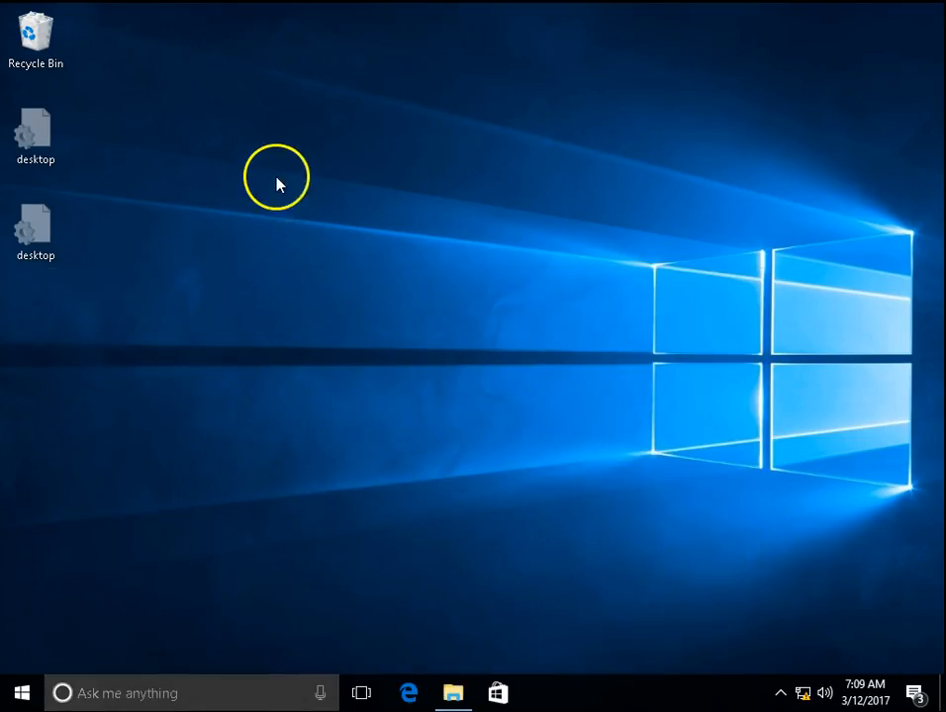
{"action": "right_click", "coordinate": [277, 182]}
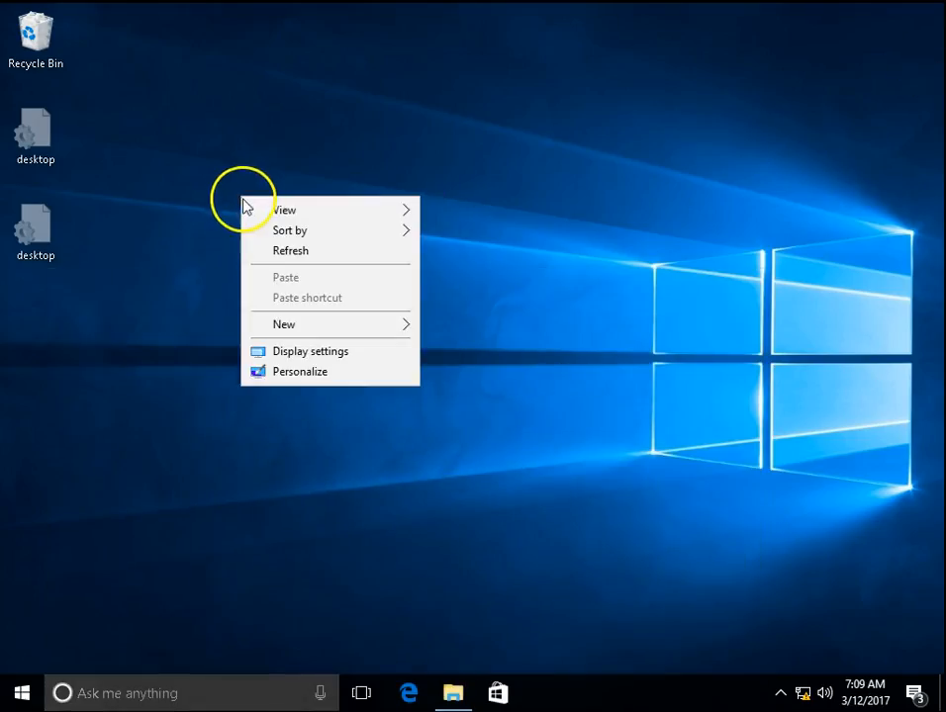
{"action": "left_click", "coordinate": [281, 270]}
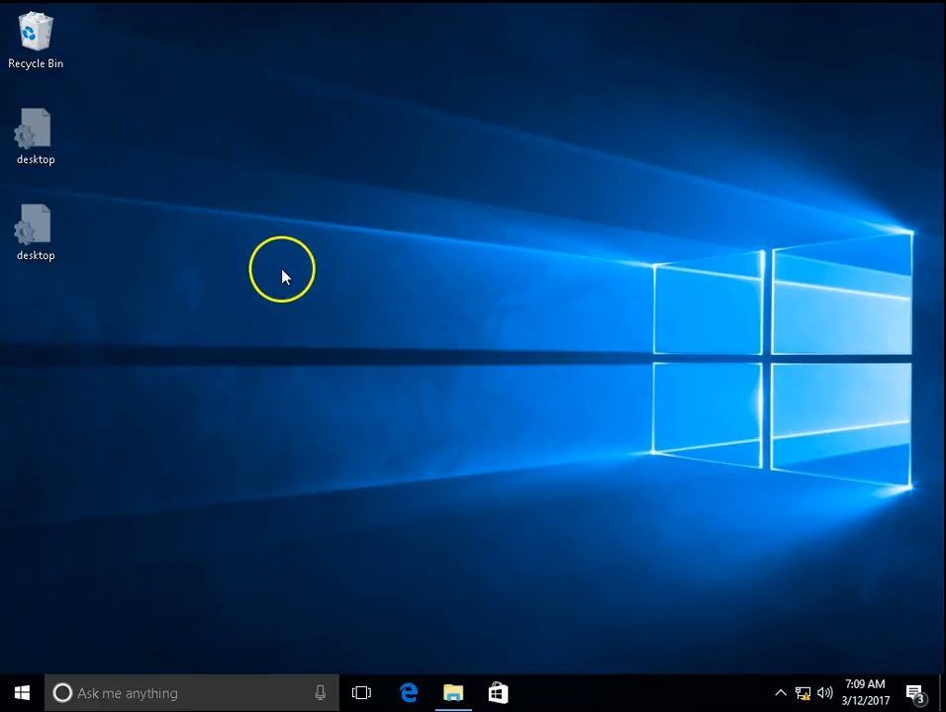
{"action": "mouse_move", "coordinate": [277, 407]}
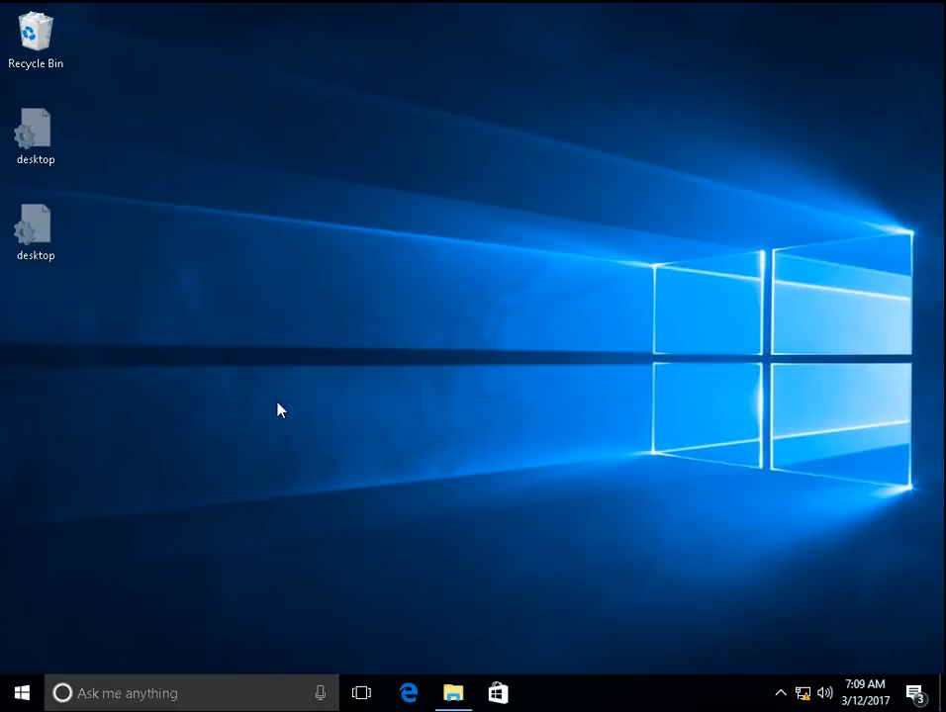
{"action": "mouse_move", "coordinate": [277, 410]}
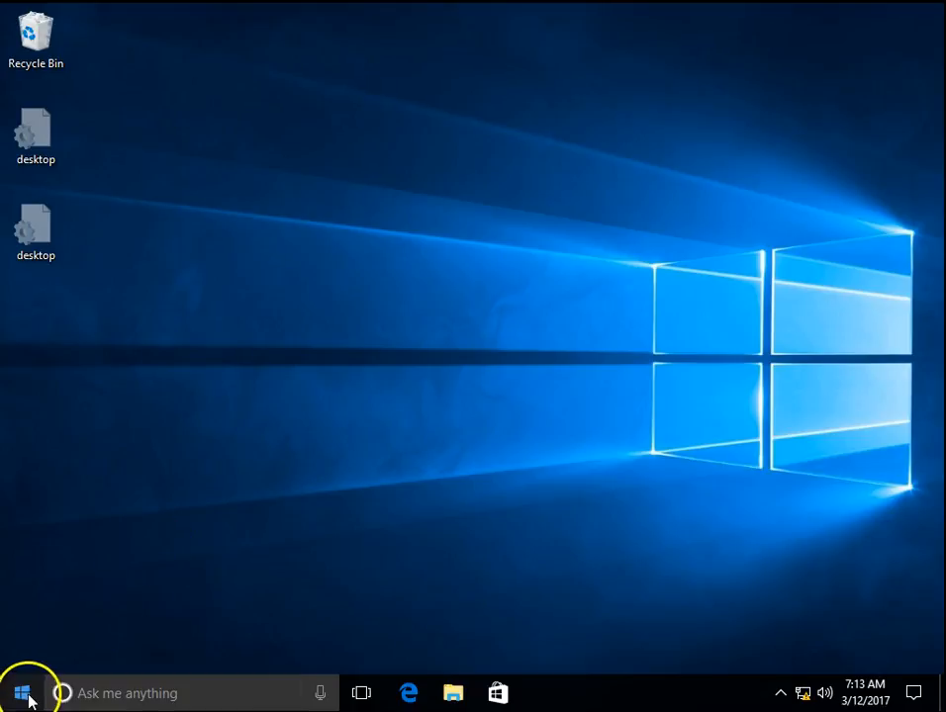
Reach the Advanced settings of System Properties from the Start quick links
{"action": "right_click", "coordinate": [20, 692]}
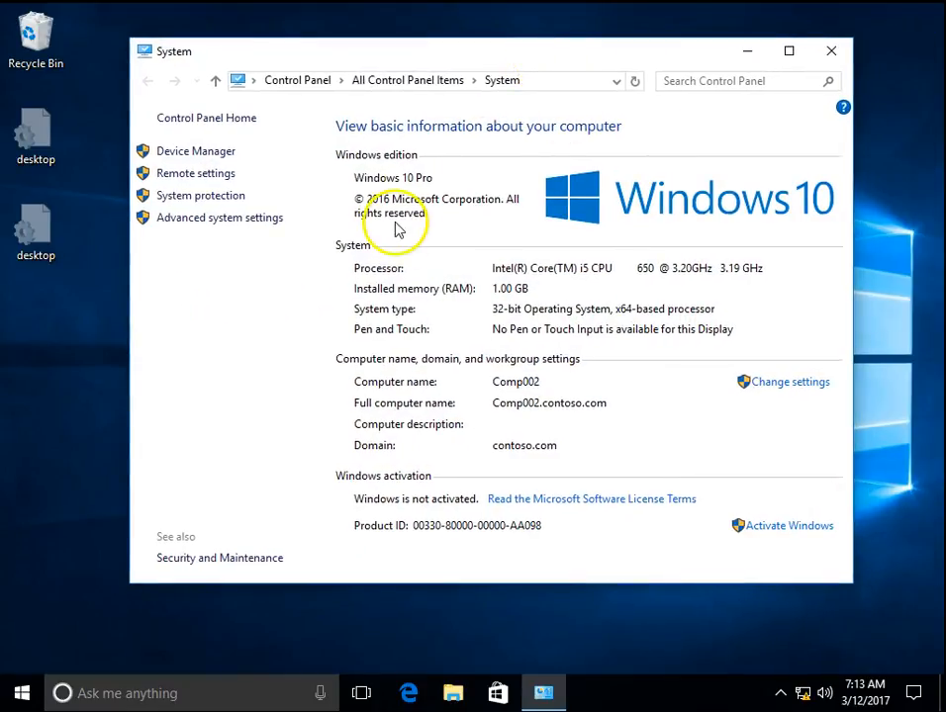
{"action": "mouse_move", "coordinate": [789, 382]}
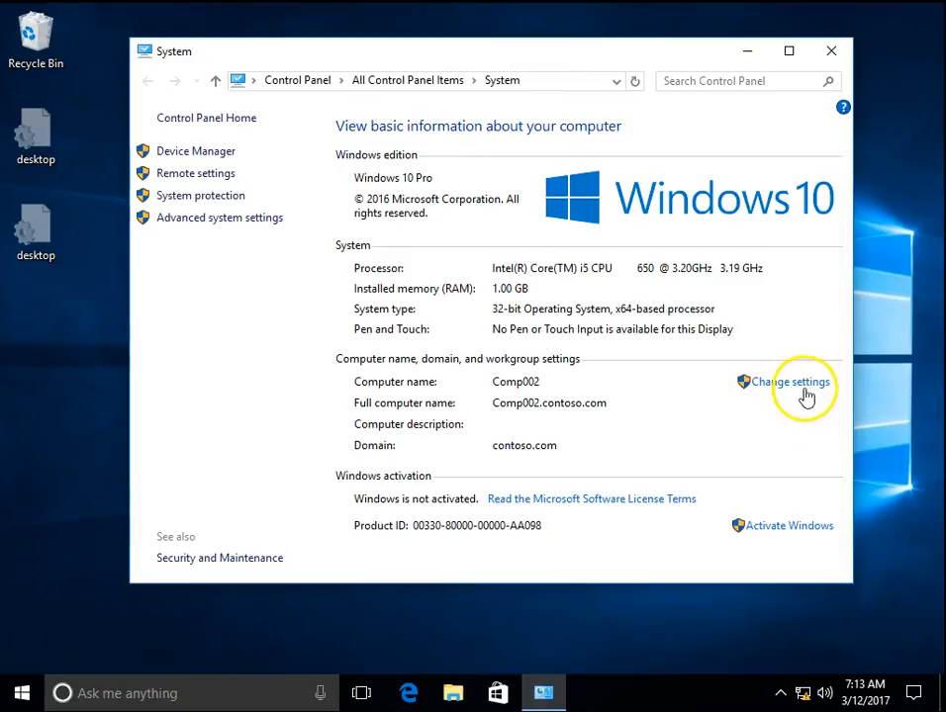
{"action": "left_click", "coordinate": [791, 382]}
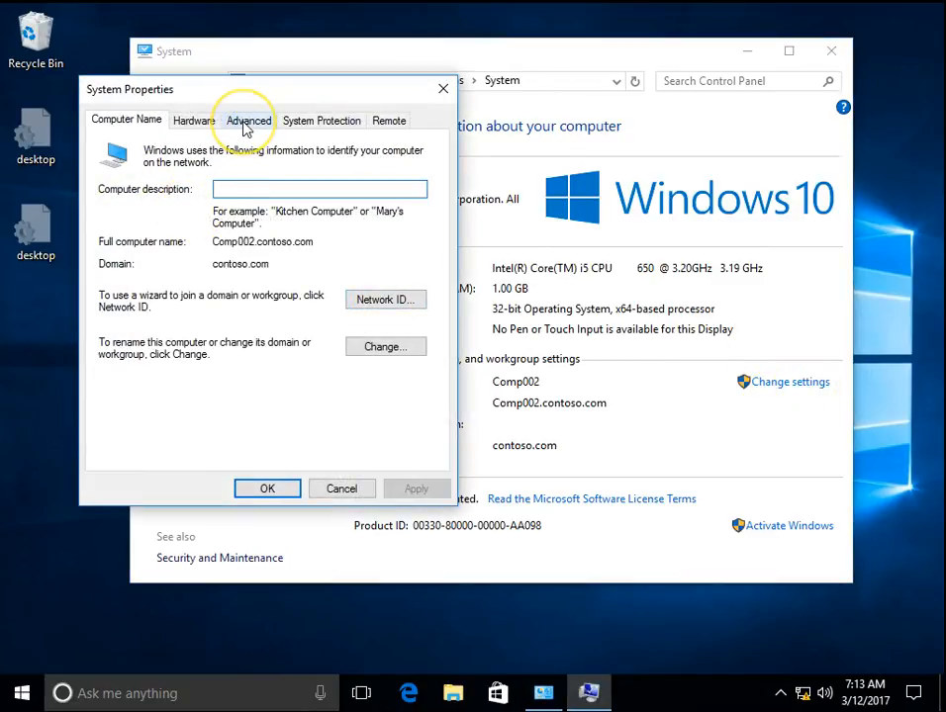
{"action": "left_click", "coordinate": [247, 121]}
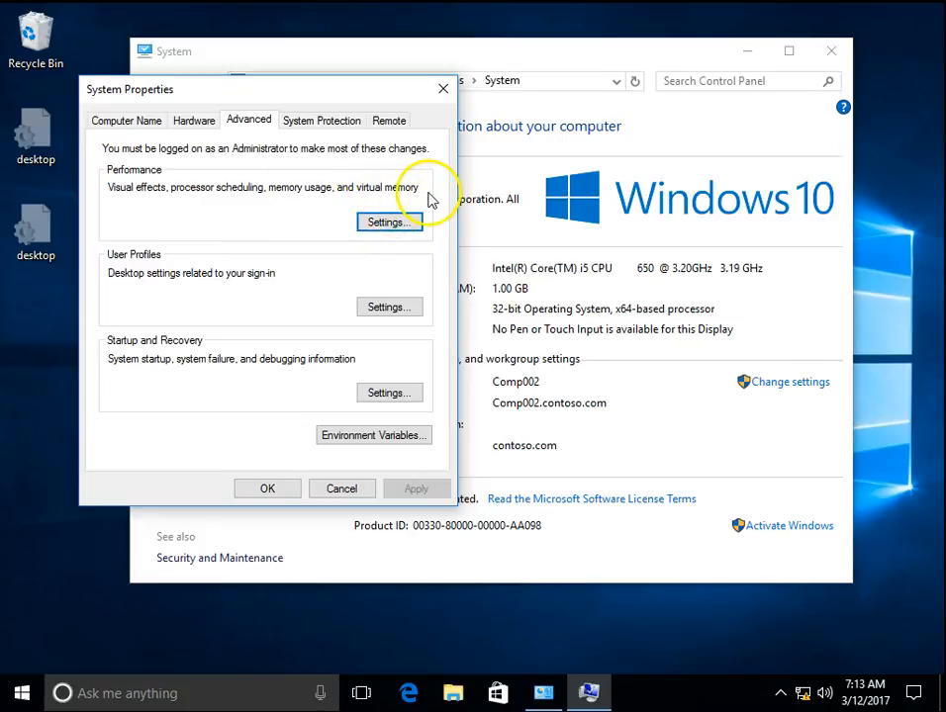
Set visual effects to Adjust for best performance and show the virtual memory settings
{"action": "left_click", "coordinate": [388, 222]}
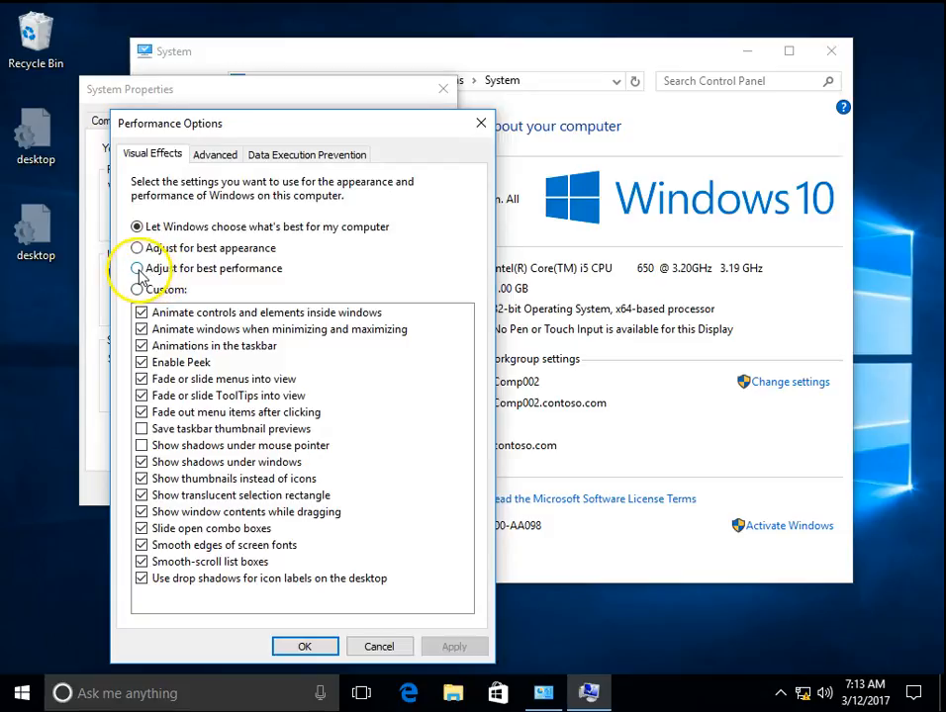
{"action": "left_click", "coordinate": [137, 269]}
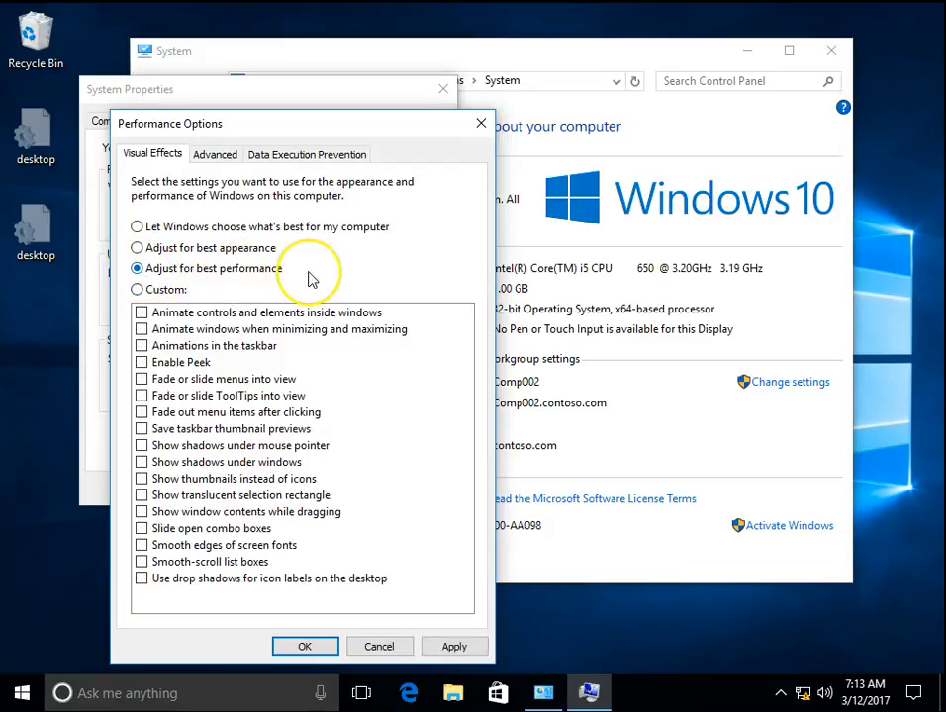
{"action": "mouse_move", "coordinate": [194, 161]}
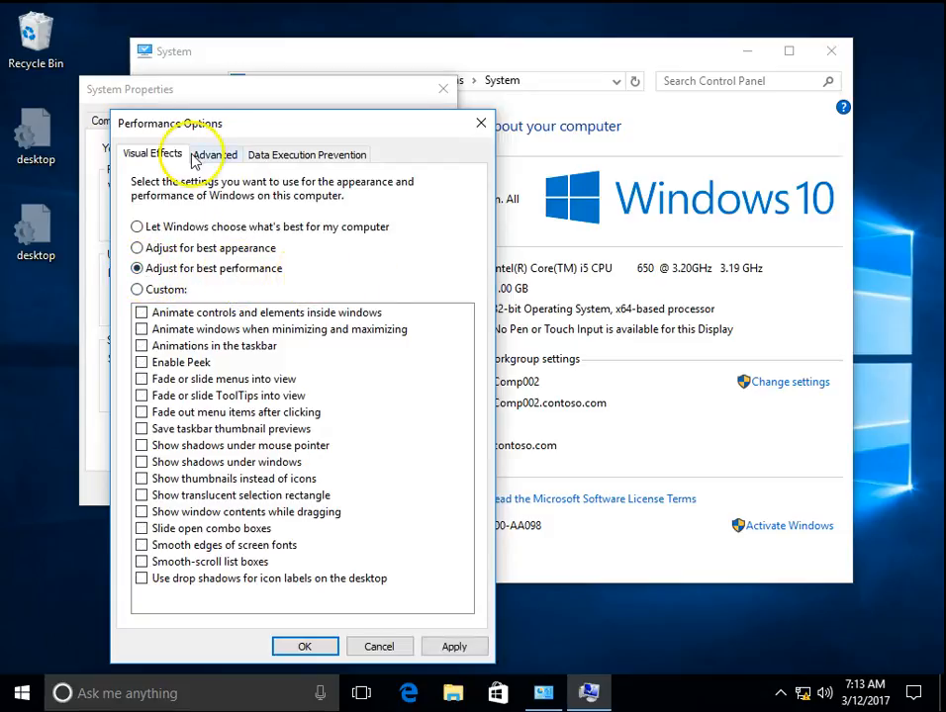
{"action": "left_click", "coordinate": [214, 155]}
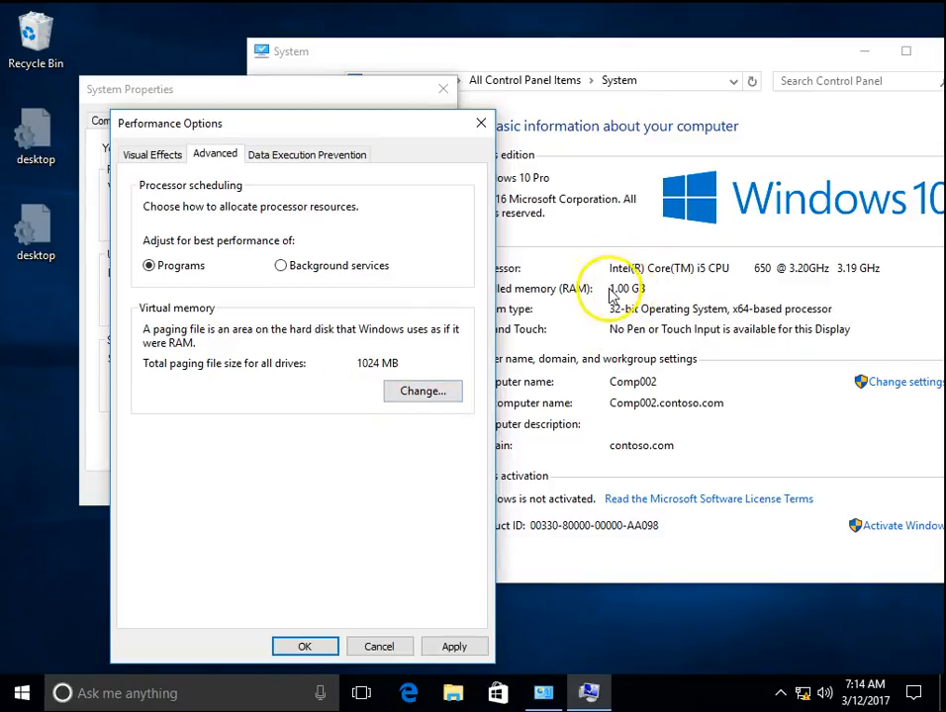
{"action": "mouse_move", "coordinate": [465, 346]}
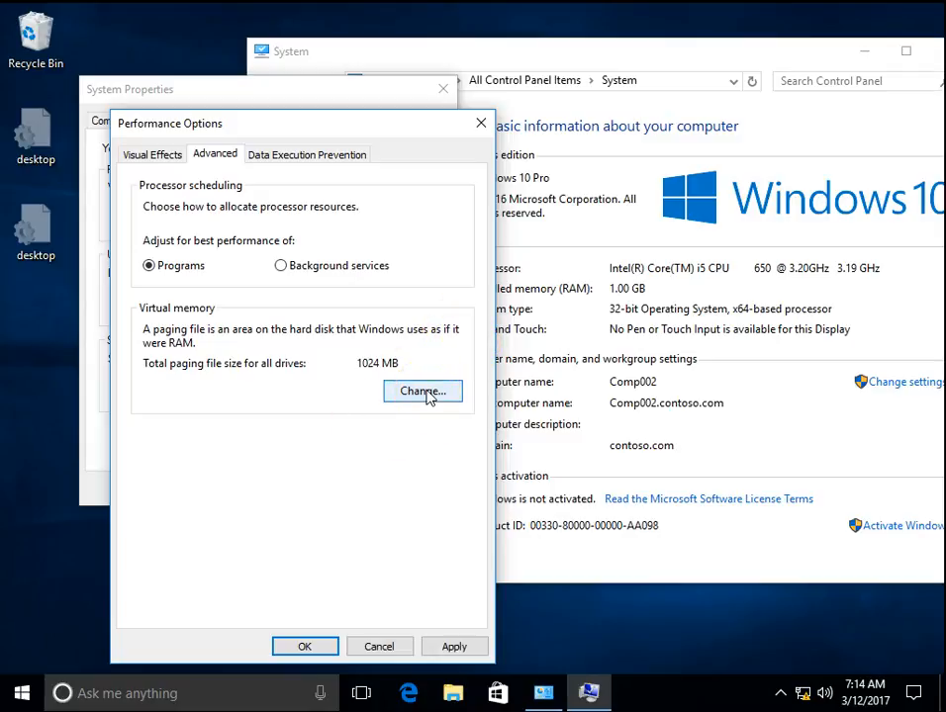
Set a custom 3000 MB paging file for drive C: and apply it, closing Performance Options
{"action": "left_click", "coordinate": [424, 391]}
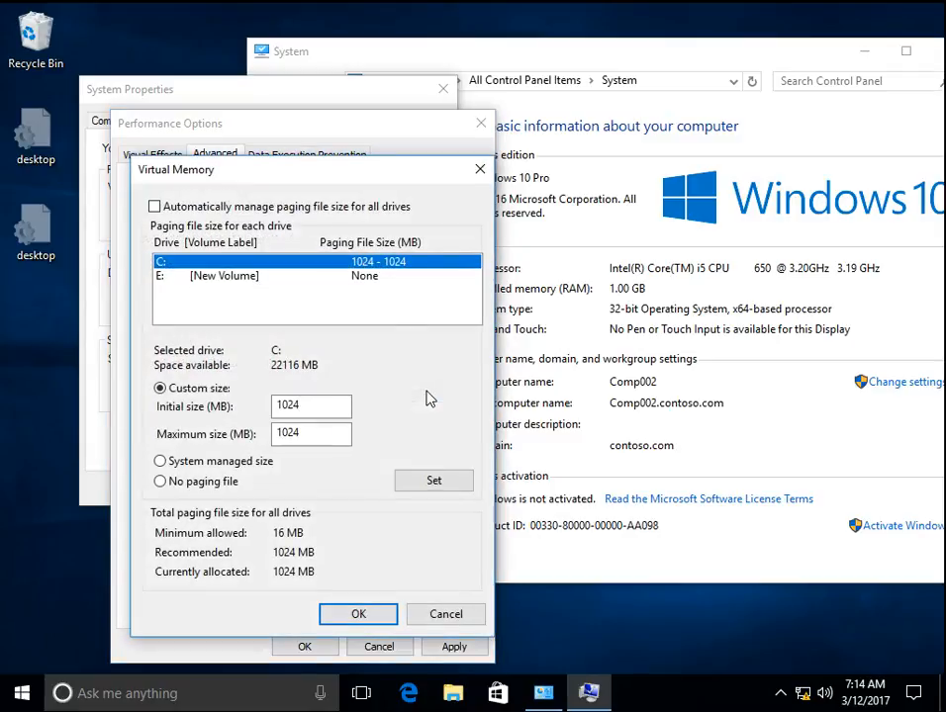
{"action": "left_click", "coordinate": [310, 405]}
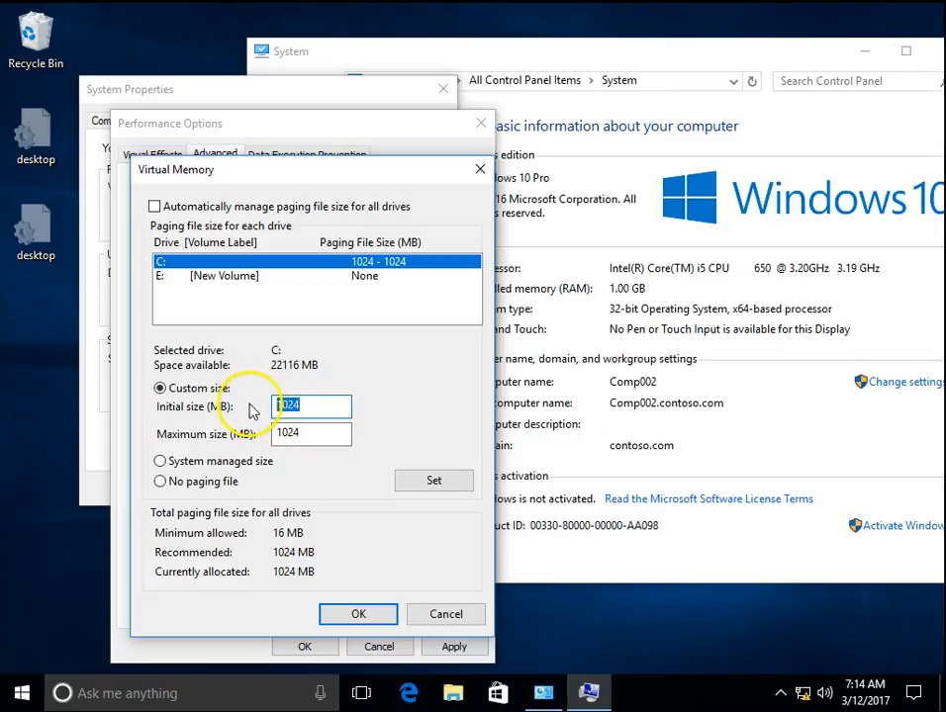
{"action": "type", "text": "3000"}
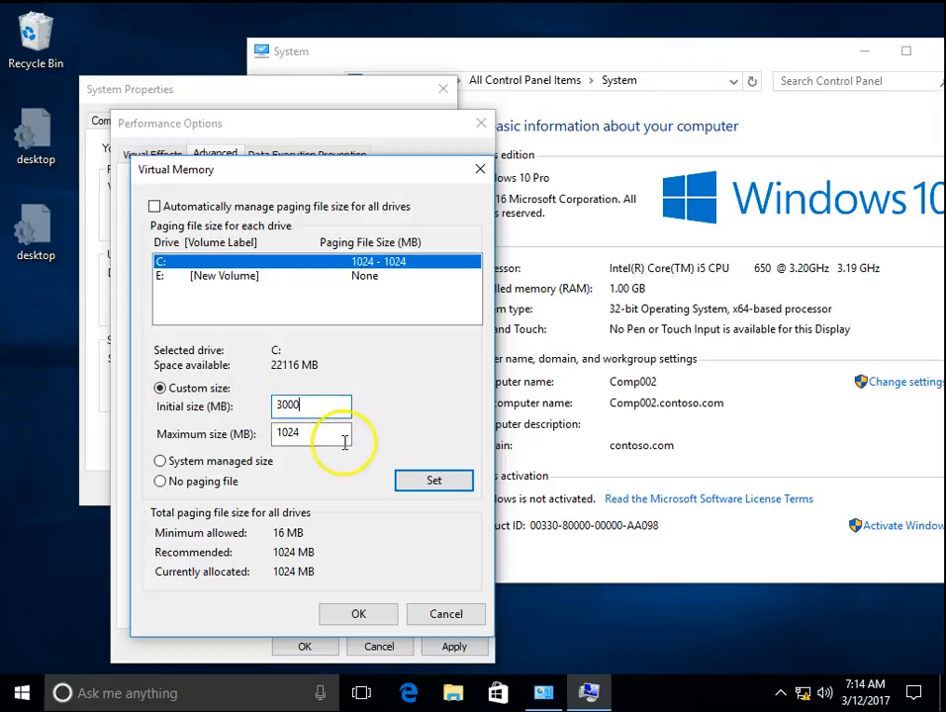
{"action": "type", "text": "300"}
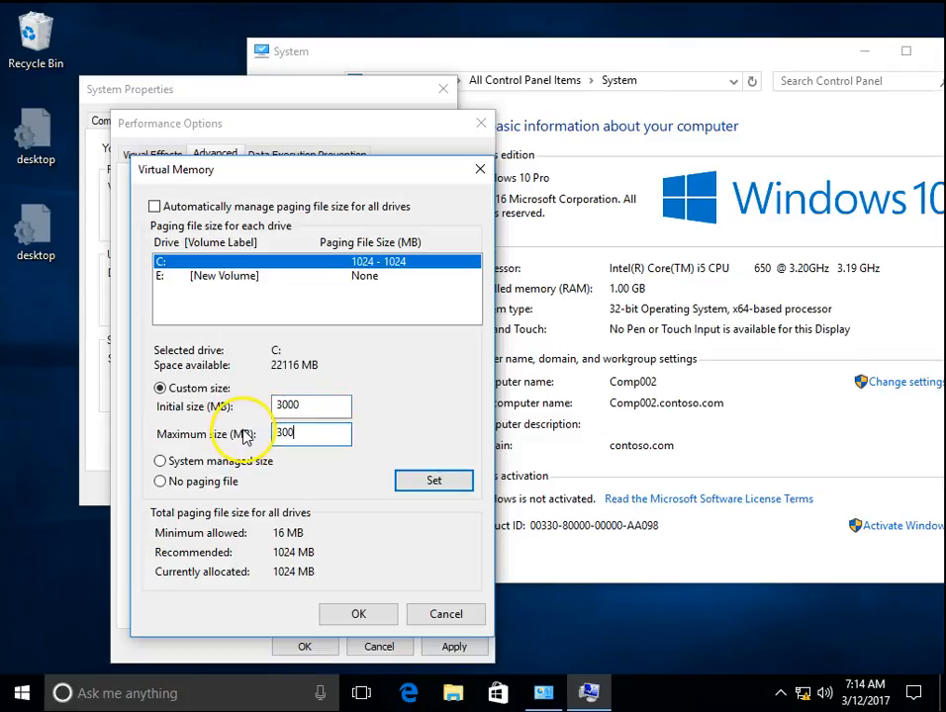
{"action": "left_click", "coordinate": [434, 481]}
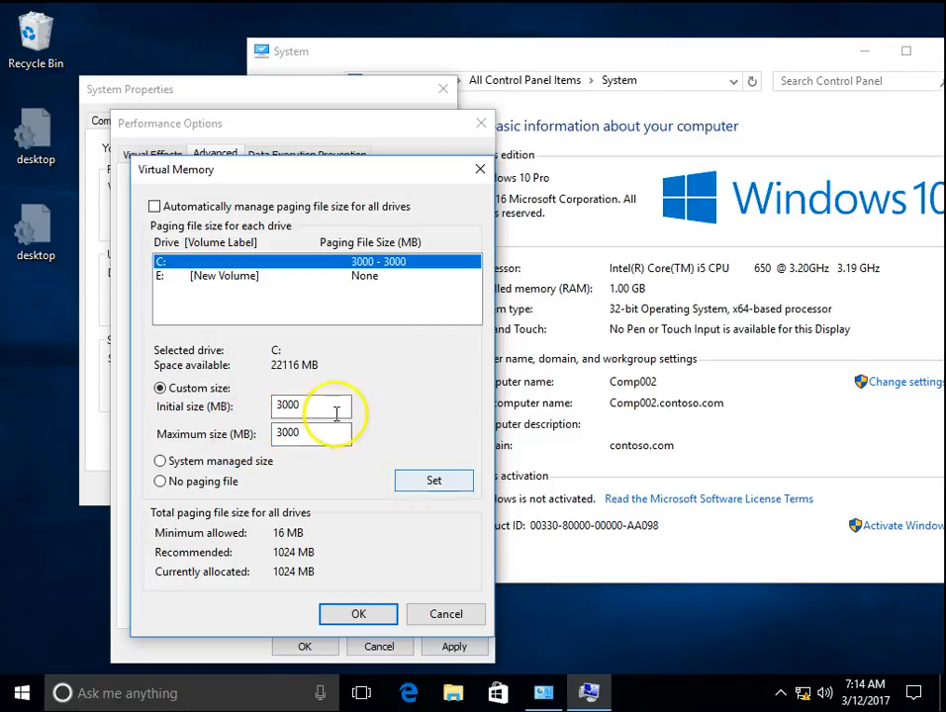
{"action": "left_click", "coordinate": [359, 613]}
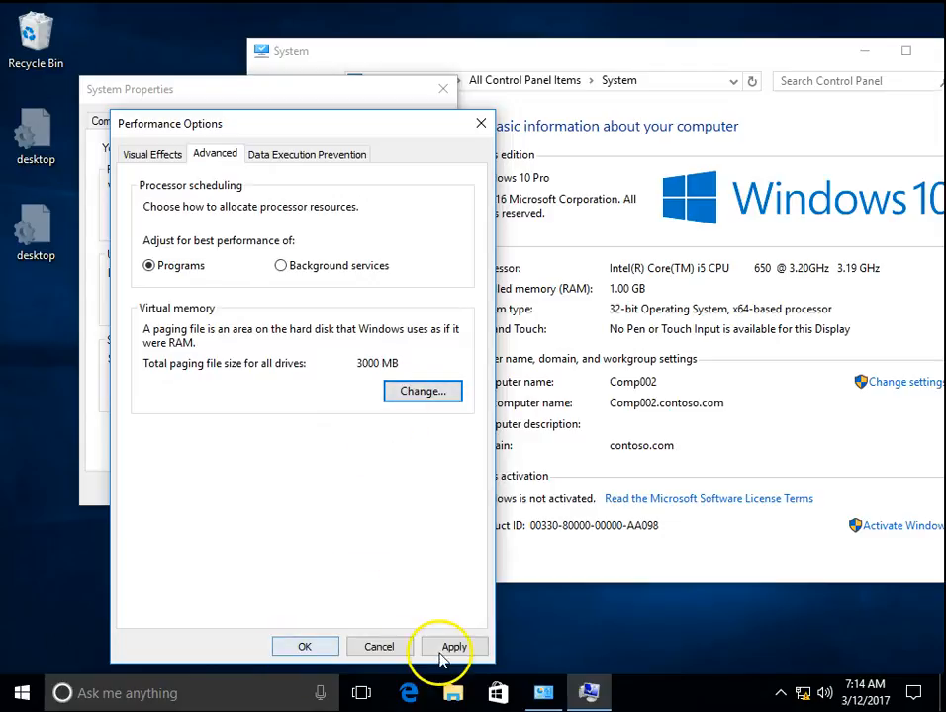
{"action": "left_click", "coordinate": [453, 645]}
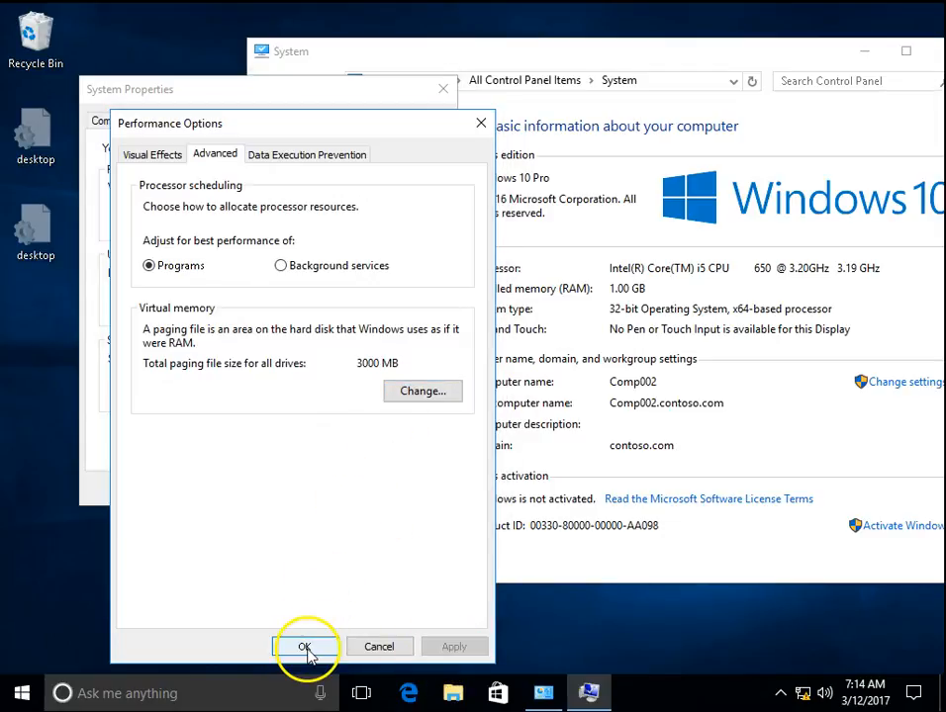
{"action": "left_click", "coordinate": [305, 645]}
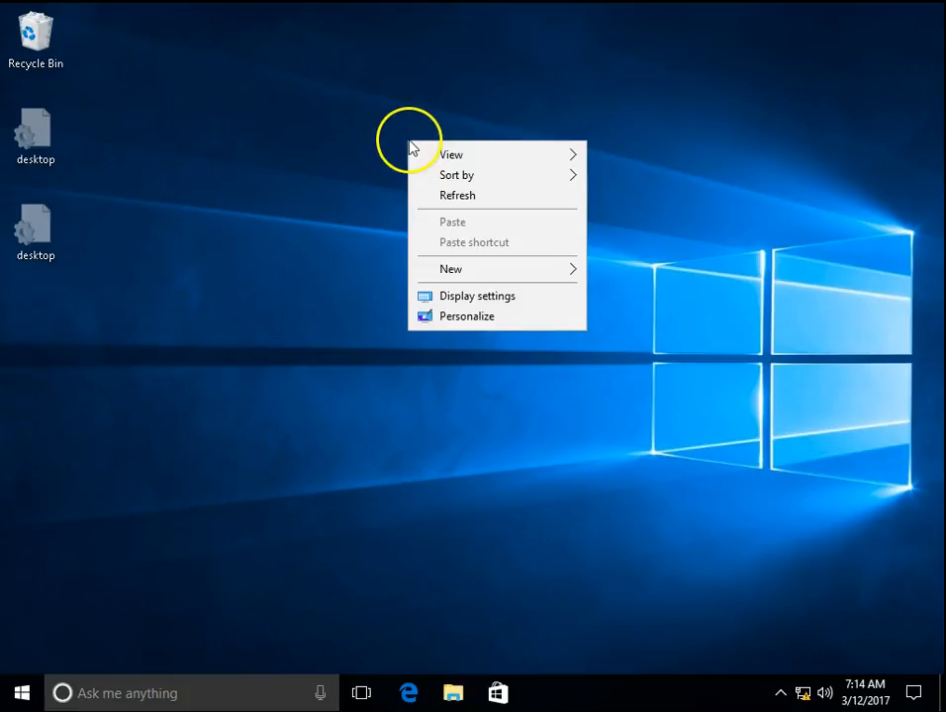
Refresh the desktop from its shortcut menu and leave the empty desktop focused
{"action": "left_click", "coordinate": [500, 204]}
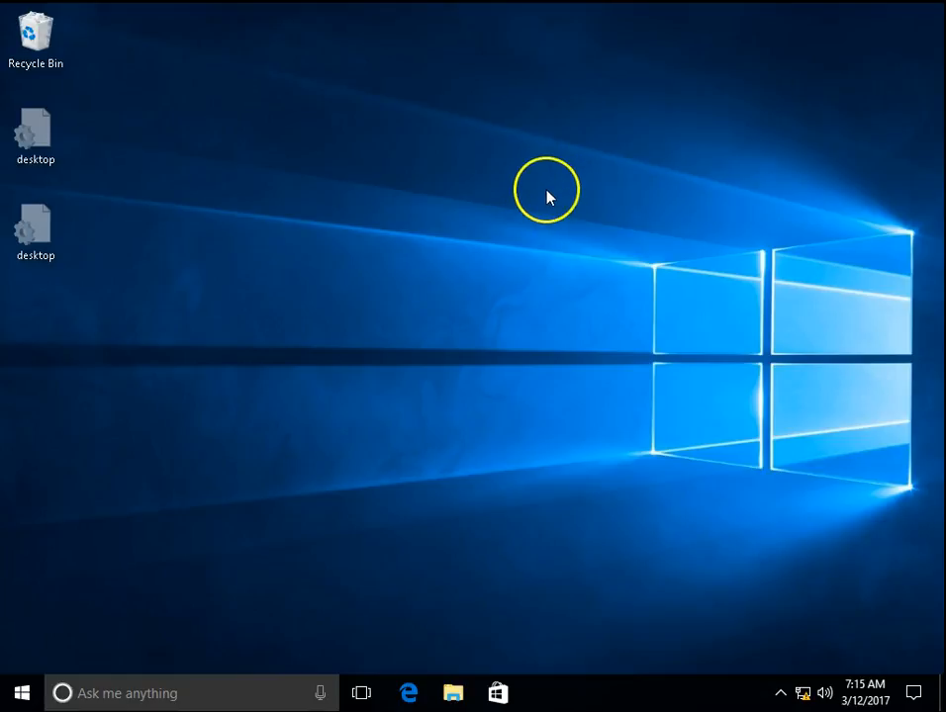
{"action": "right_click", "coordinate": [358, 248]}
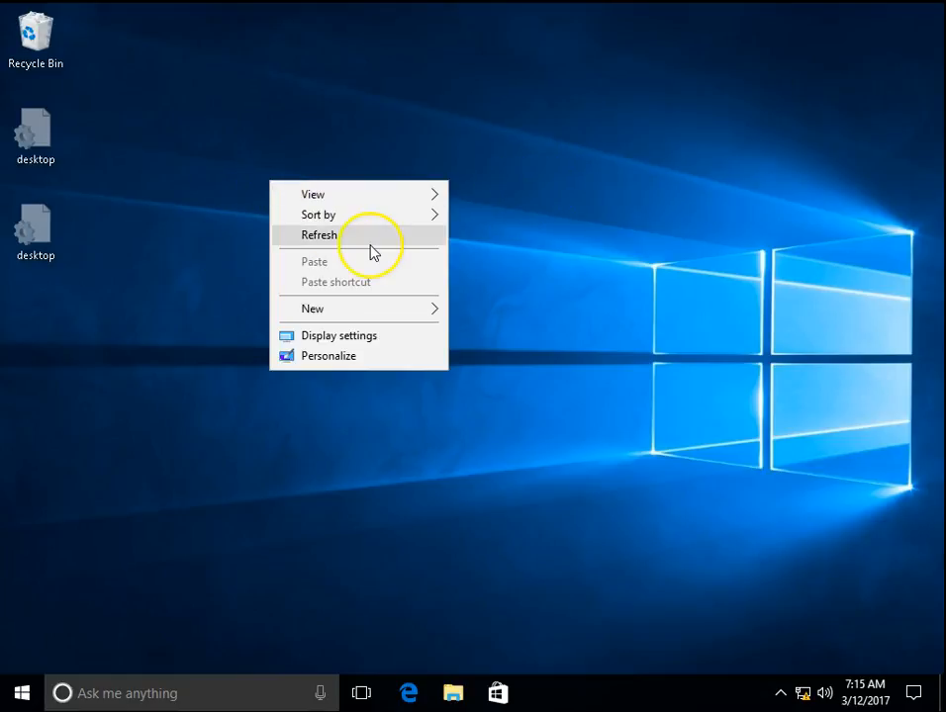
{"action": "left_click", "coordinate": [320, 233]}
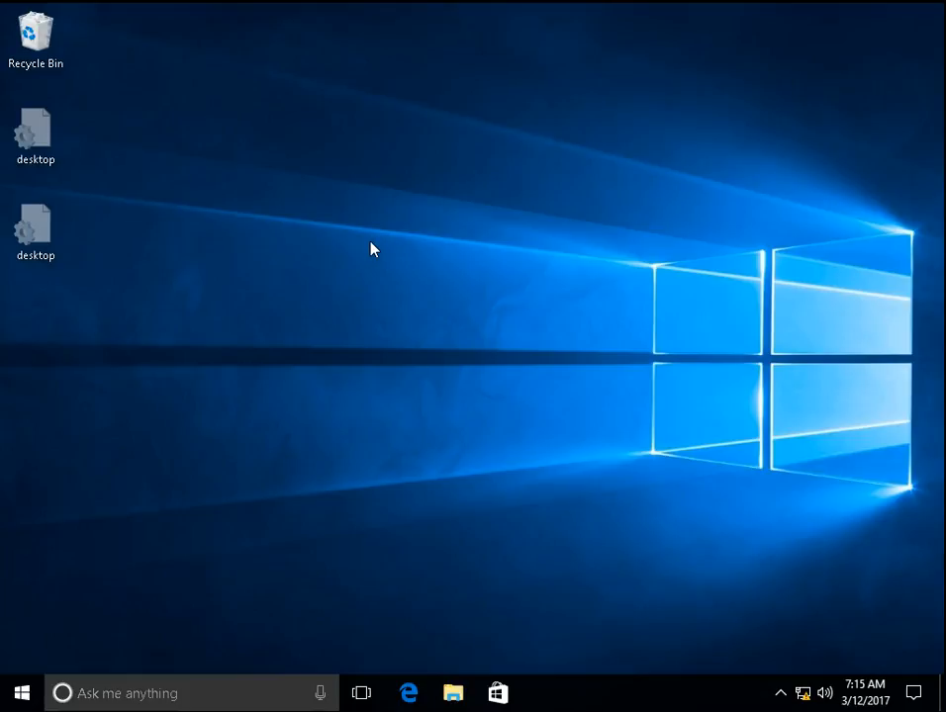
{"action": "mouse_move", "coordinate": [550, 193]}
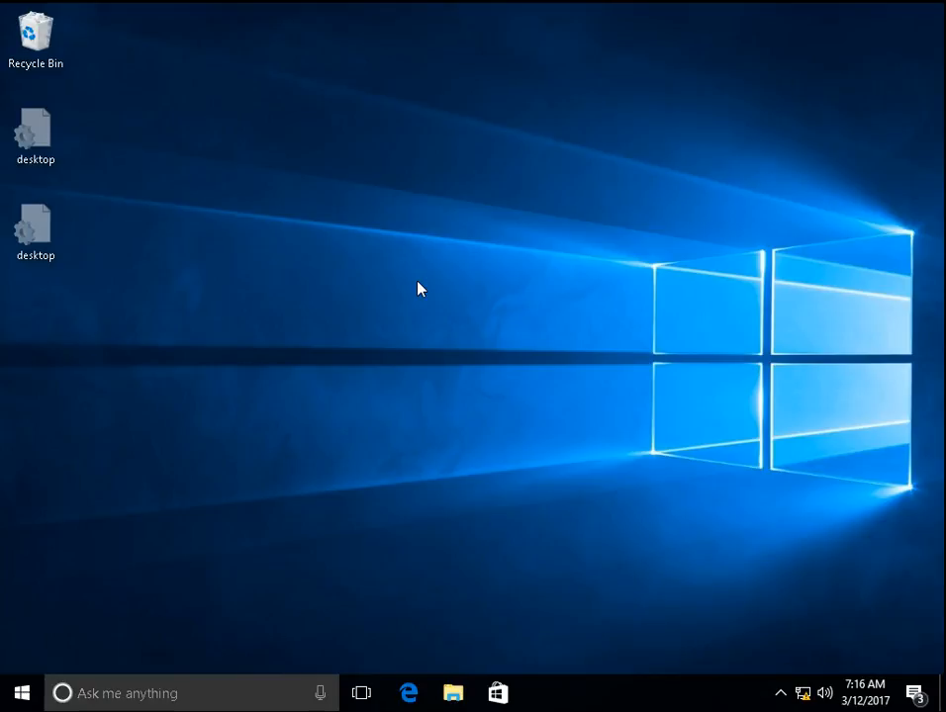
{"action": "left_click", "coordinate": [428, 295]}
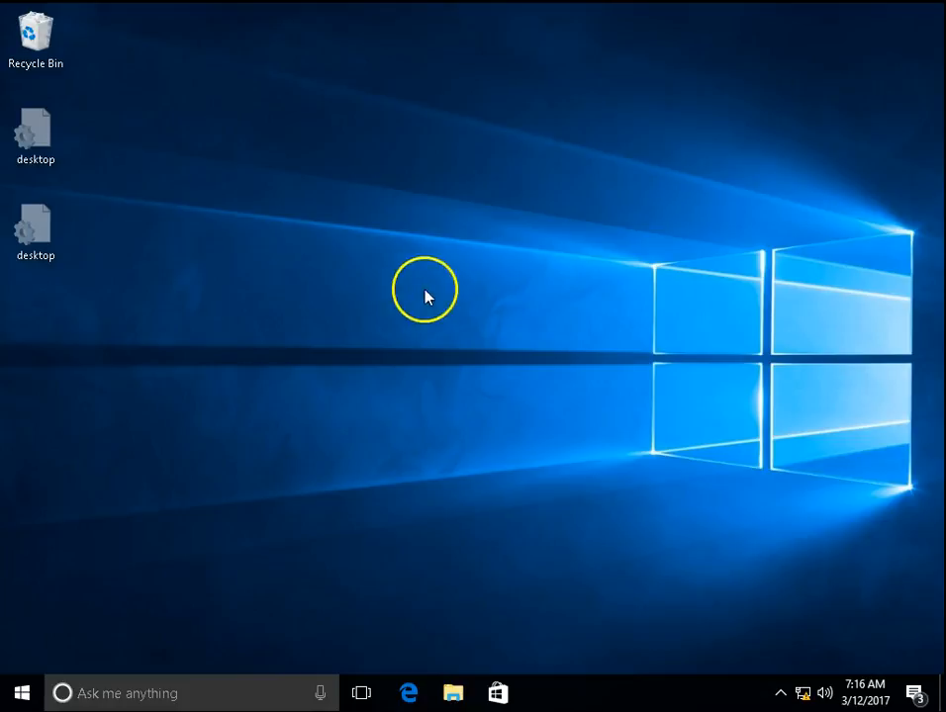
{"action": "mouse_move", "coordinate": [330, 247]}
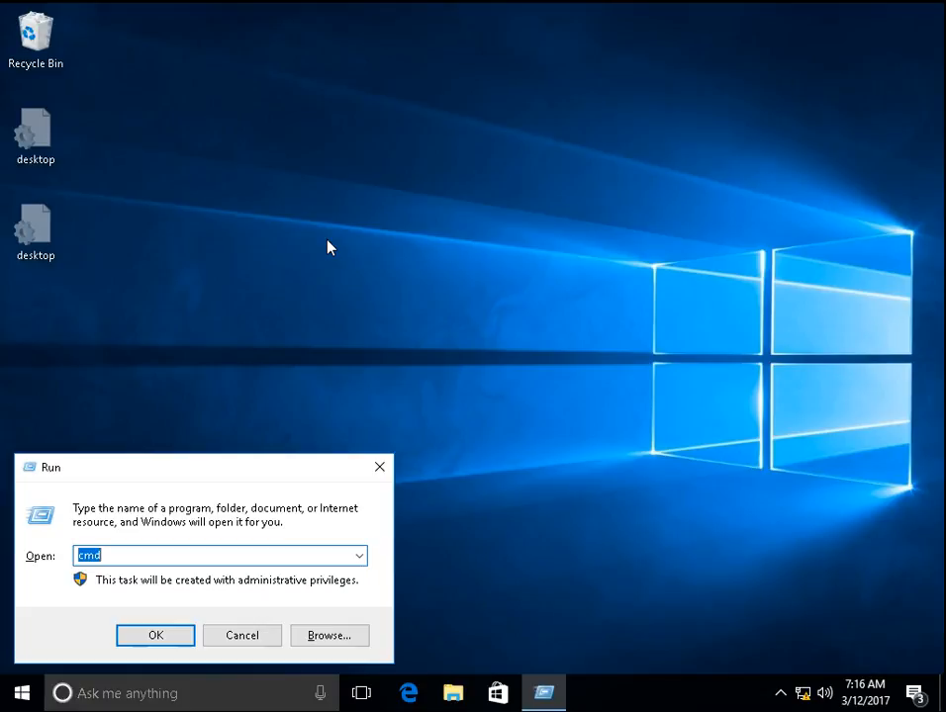
Launch the Local Group Policy Editor by running gpedit.msc
{"action": "type", "text": "gpedit.msc"}
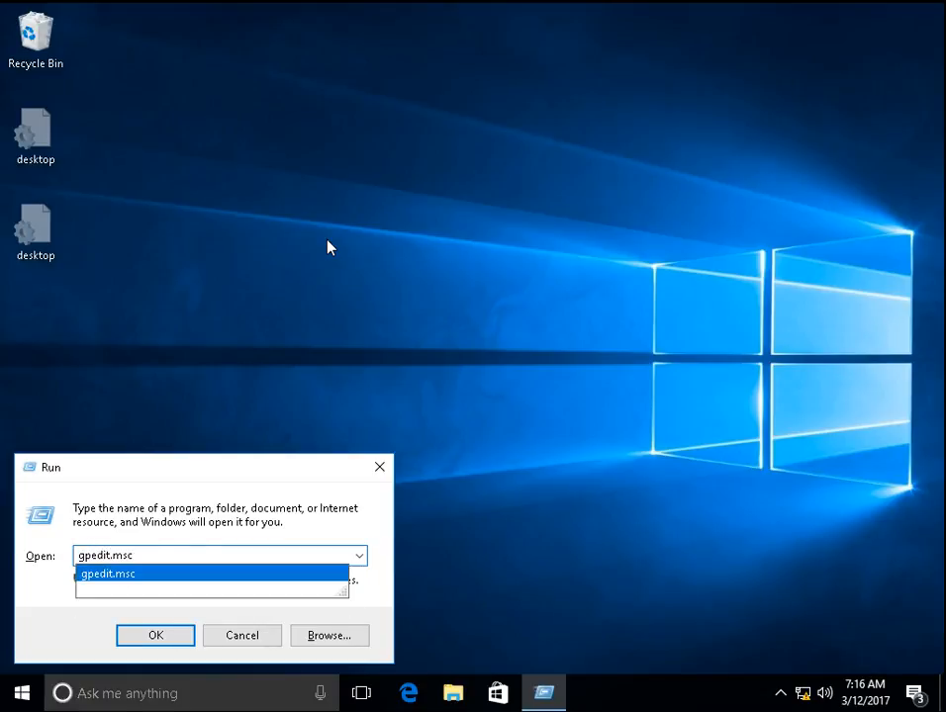
{"action": "left_click", "coordinate": [155, 635]}
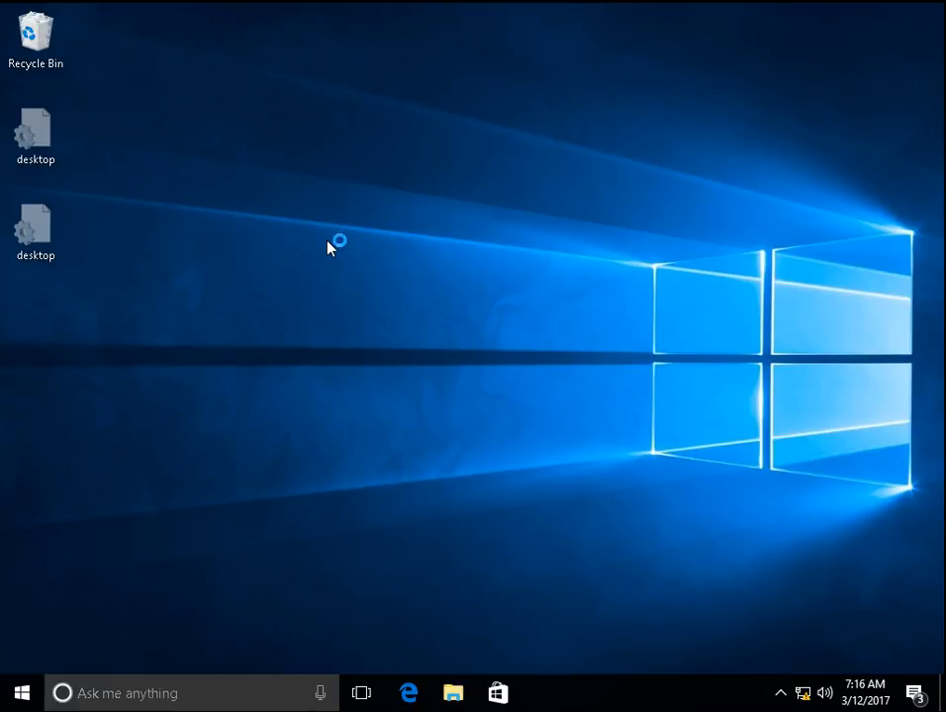
{"action": "mouse_move", "coordinate": [475, 221]}
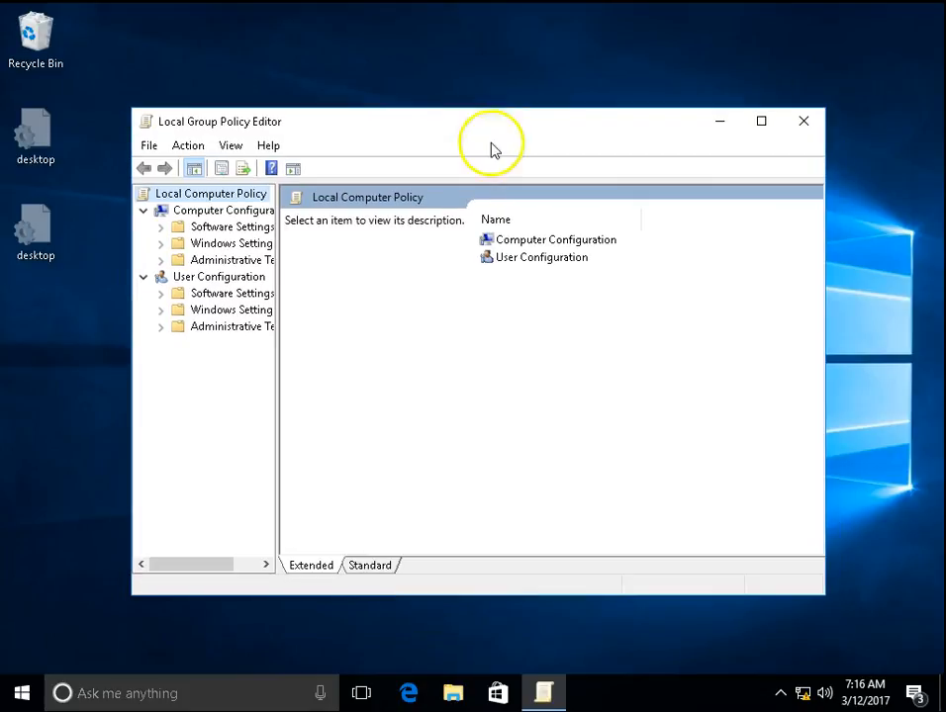
Browse to Security Options under Local Policies and scroll to the Shutdown policies
{"action": "left_click", "coordinate": [221, 210]}
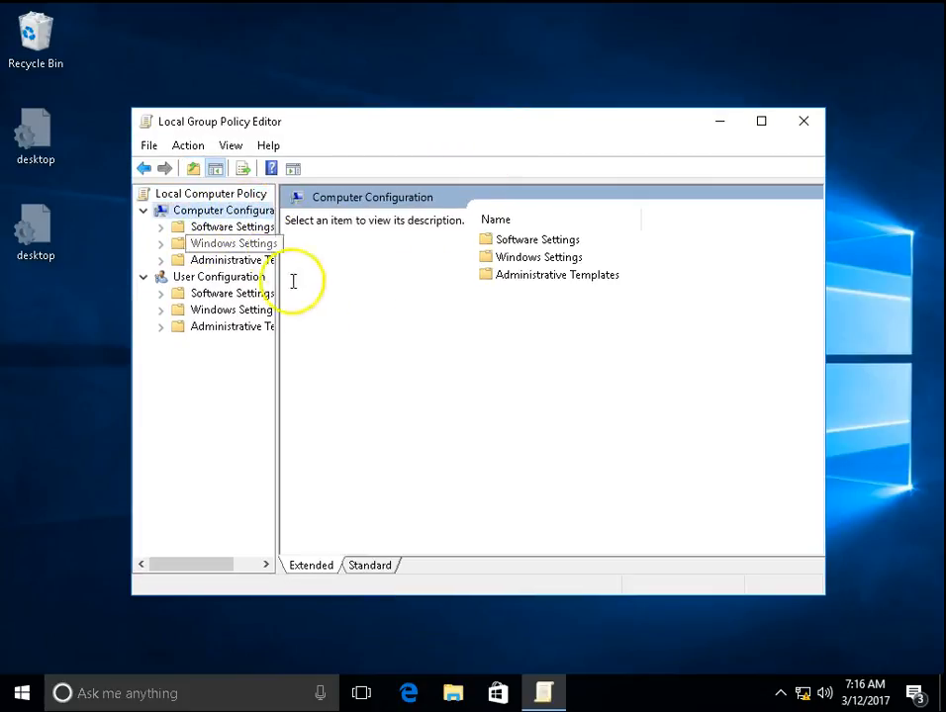
{"action": "mouse_move", "coordinate": [346, 354]}
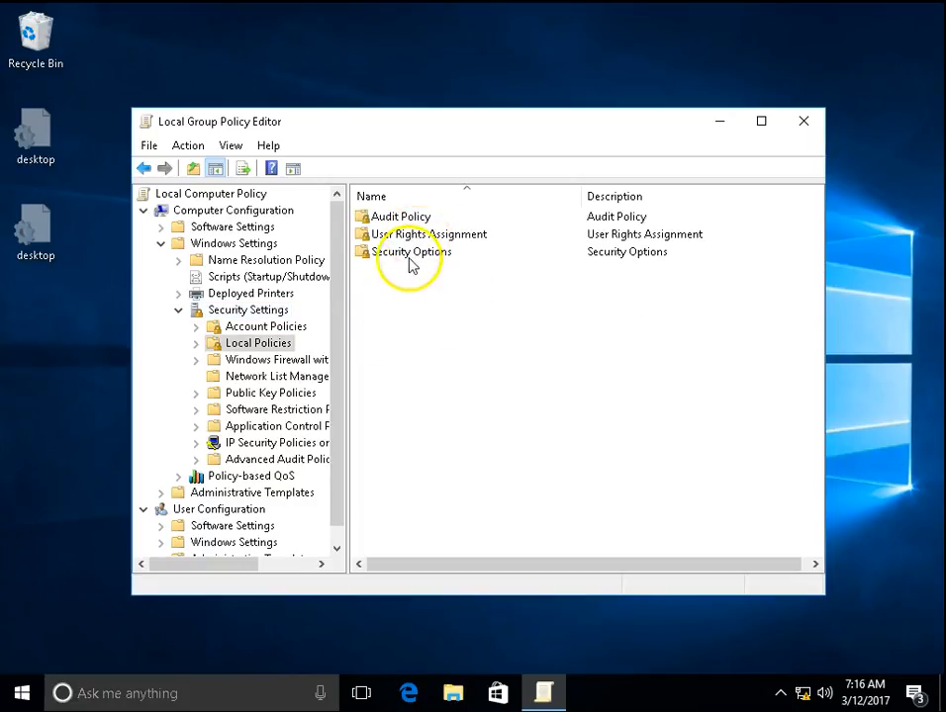
{"action": "double_click", "coordinate": [410, 252]}
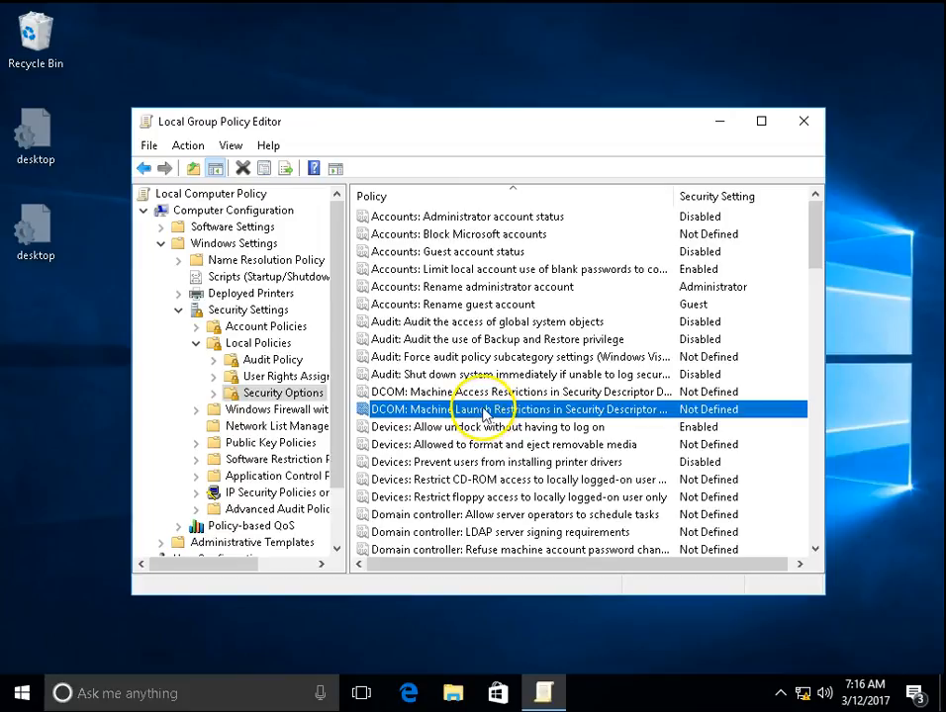
{"action": "left_click", "coordinate": [760, 121]}
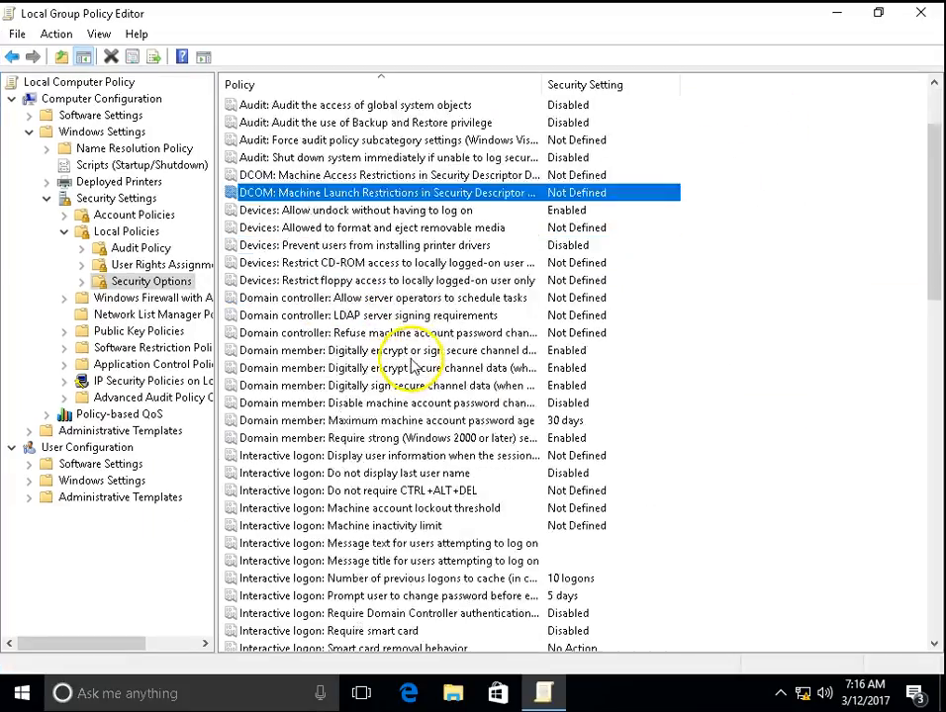
{"action": "scroll", "scroll_direction": "down", "scroll_amount": 3}
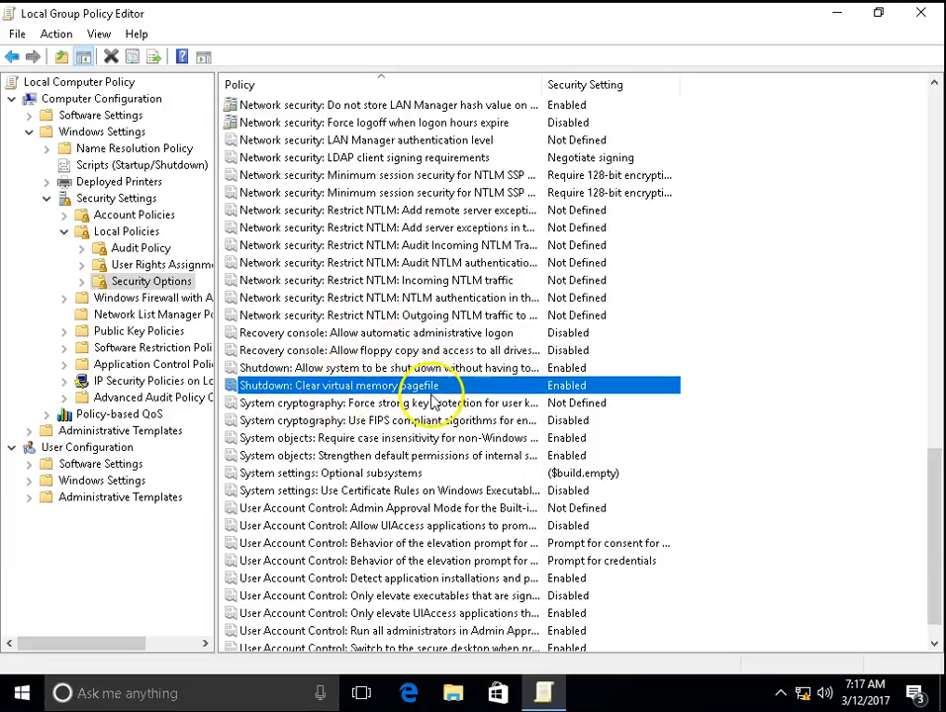
{"action": "mouse_move", "coordinate": [455, 386]}
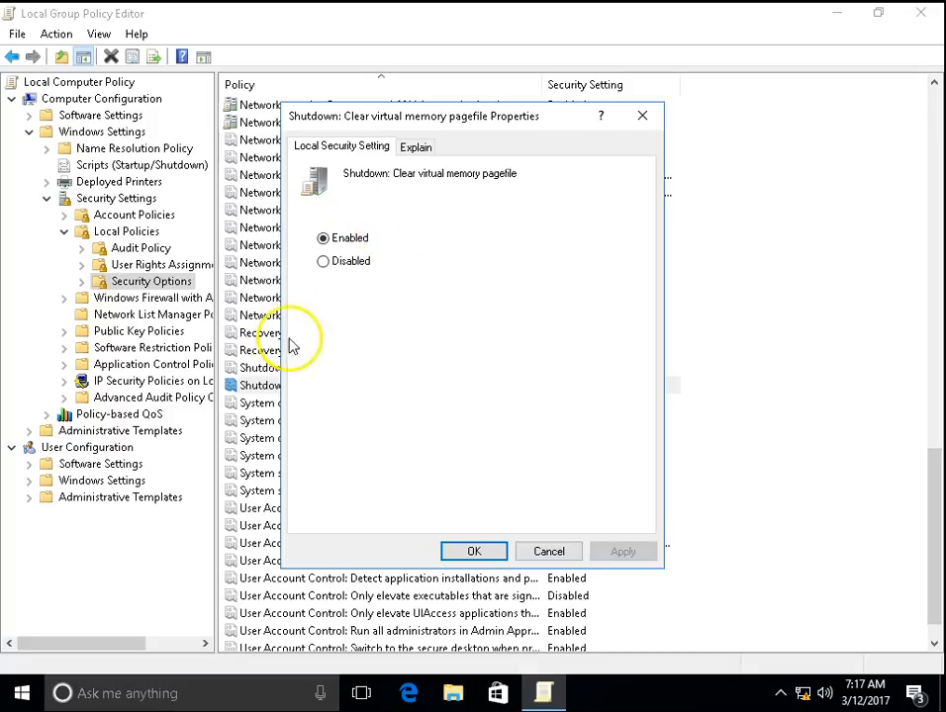
{"action": "mouse_move", "coordinate": [404, 234]}
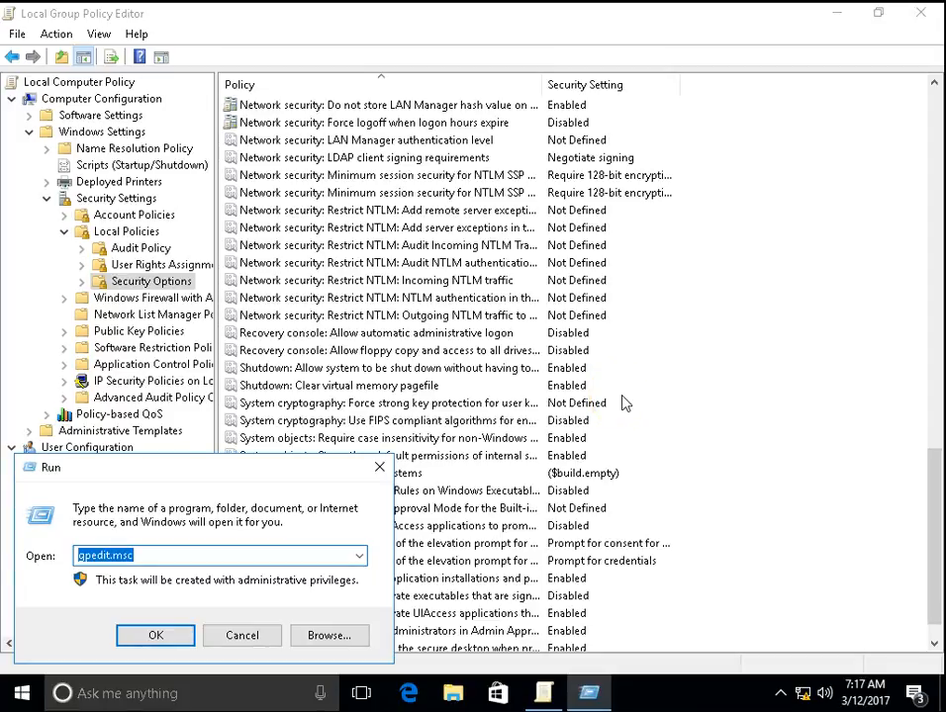
Run gpupdate /force in Command Prompt to apply the policy
{"action": "type", "text": "c"}
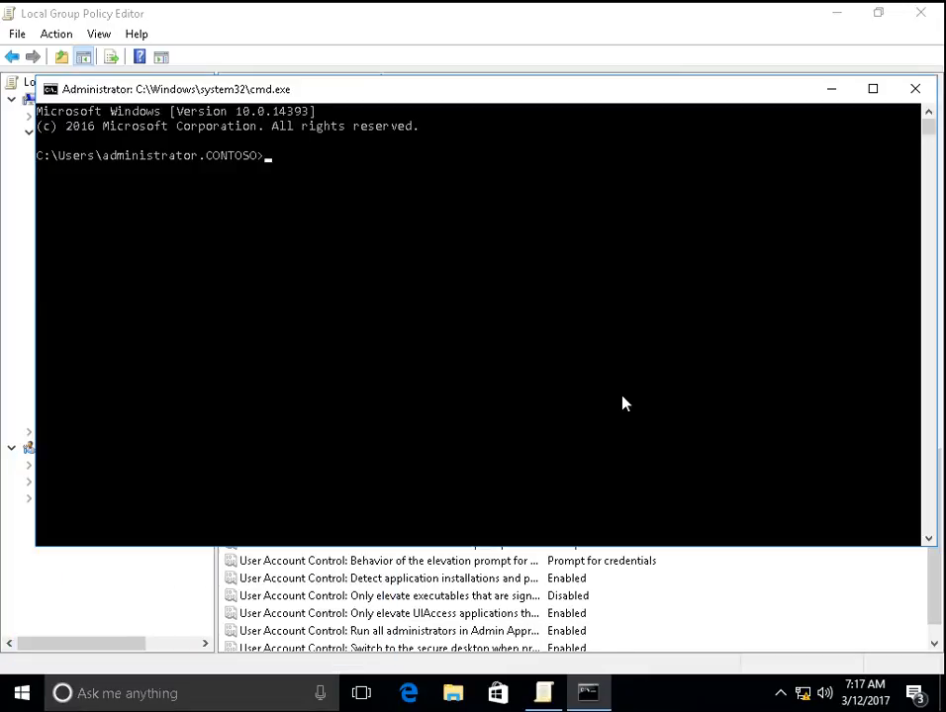
{"action": "type", "text": "gpupdate"}
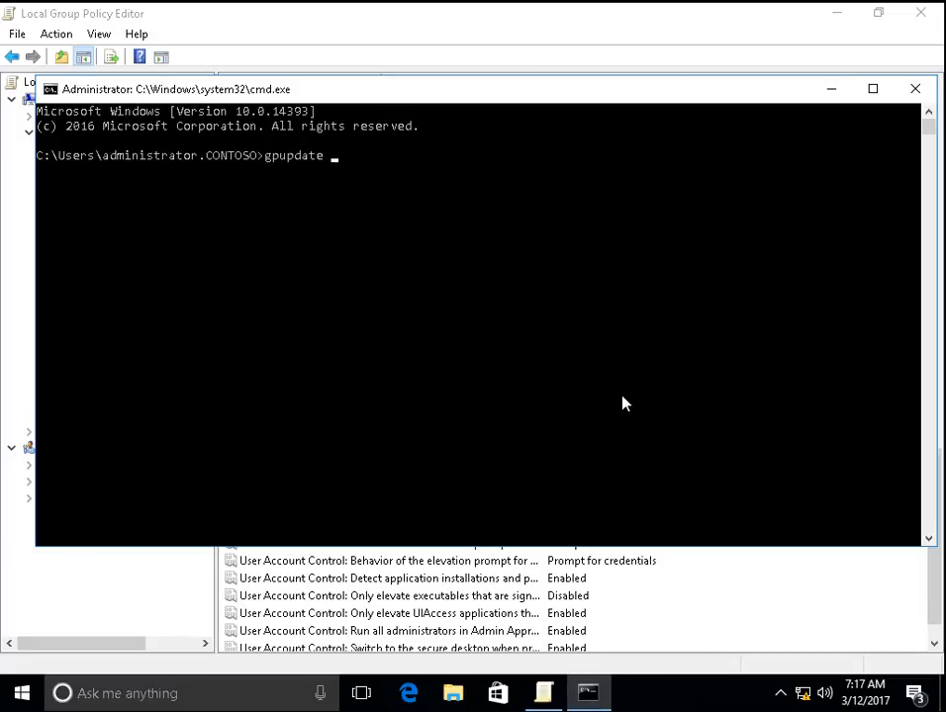
{"action": "type", "text": "/fo"}
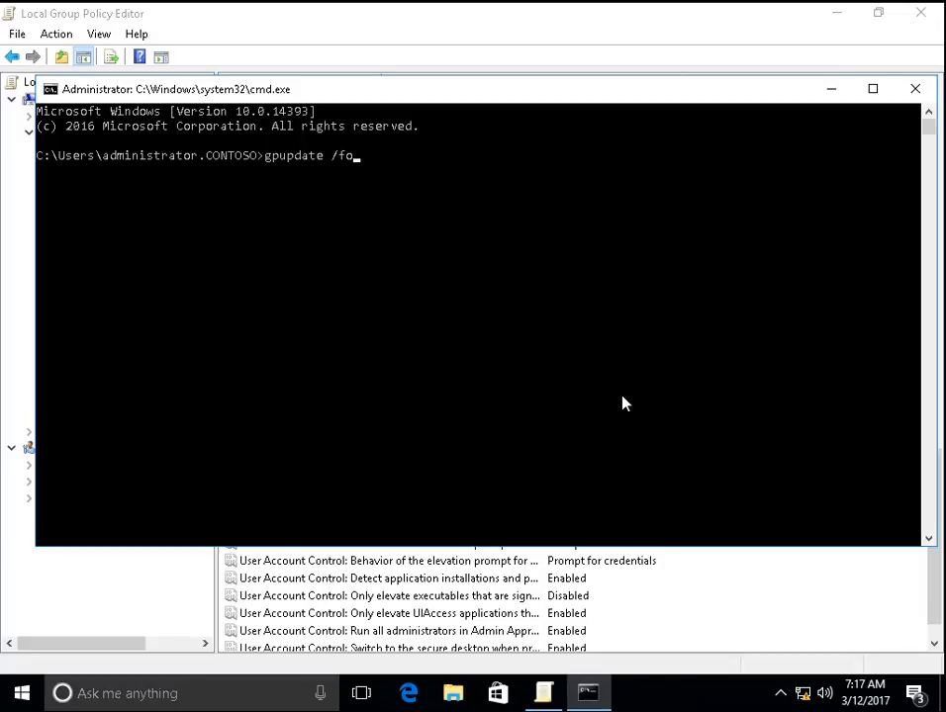
{"action": "type", "text": "rce"}
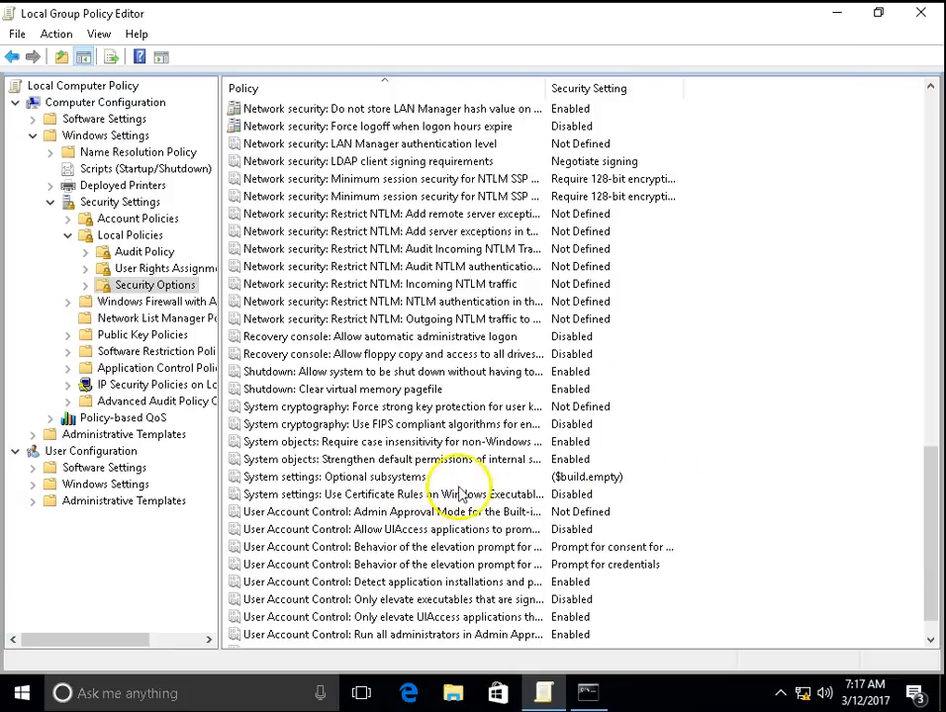
{"action": "mouse_move", "coordinate": [657, 406]}
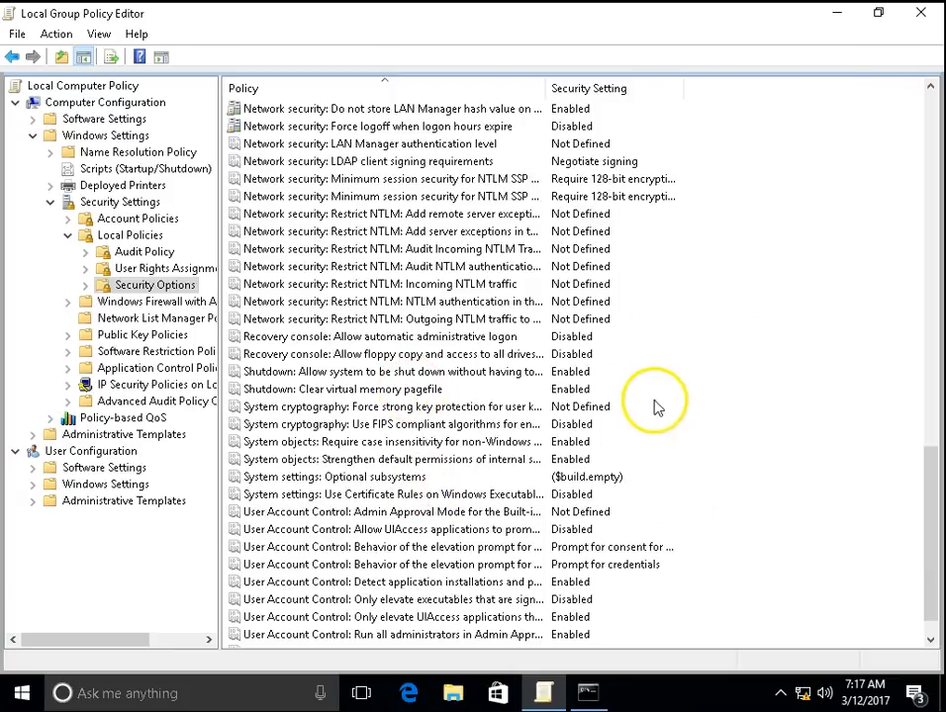
{"action": "mouse_move", "coordinate": [610, 205]}
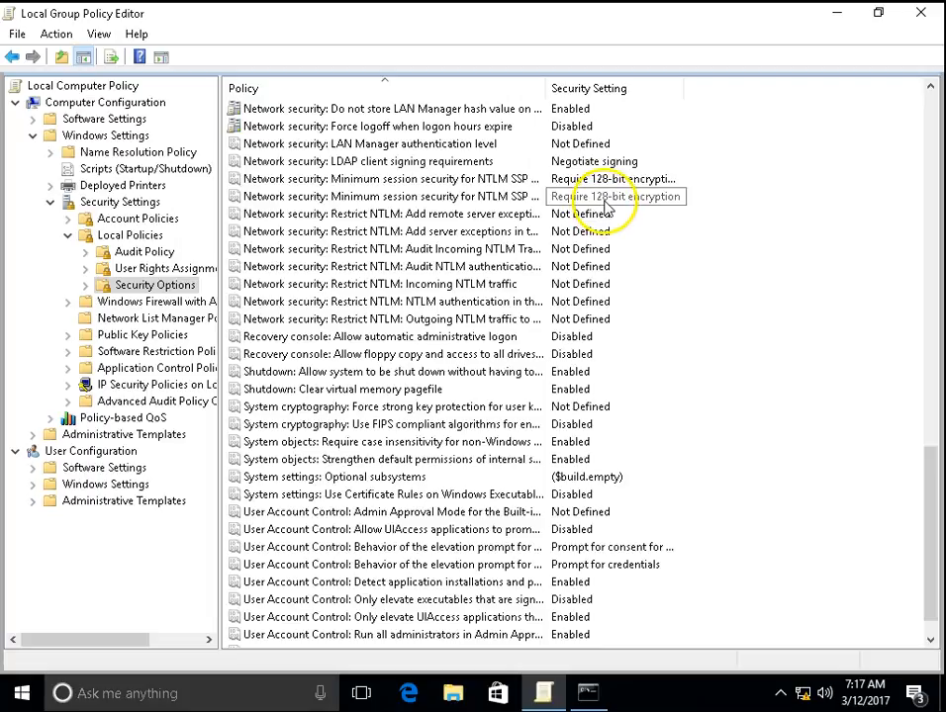
{"action": "mouse_move", "coordinate": [610, 424]}
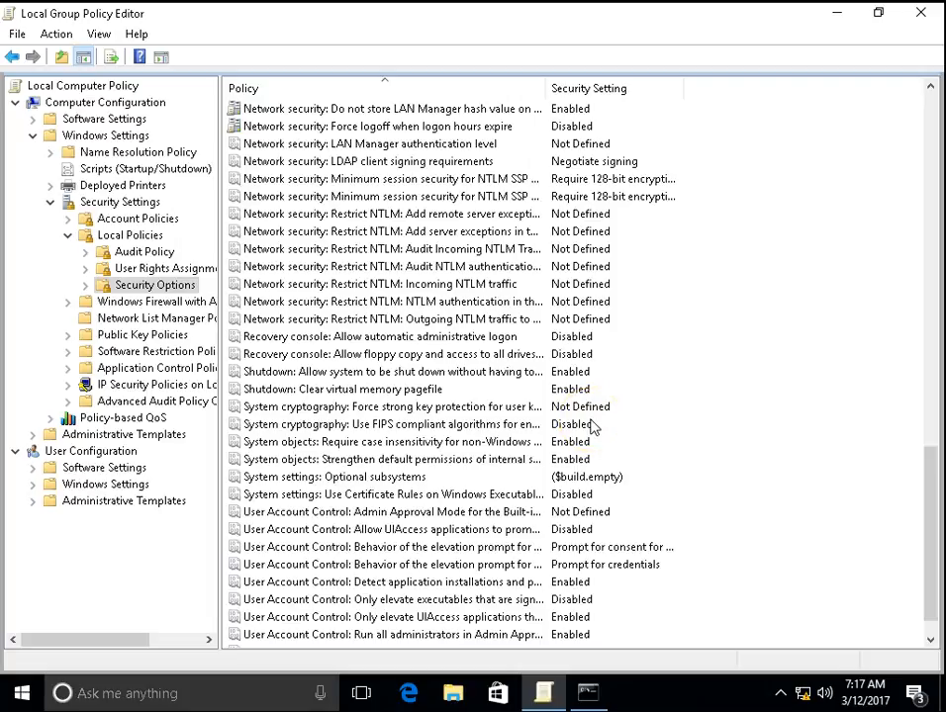
Give focus back to the policy editor before calling up Run for regedit
{"action": "left_click", "coordinate": [386, 388]}
{"action": "type", "text": "regedit"}
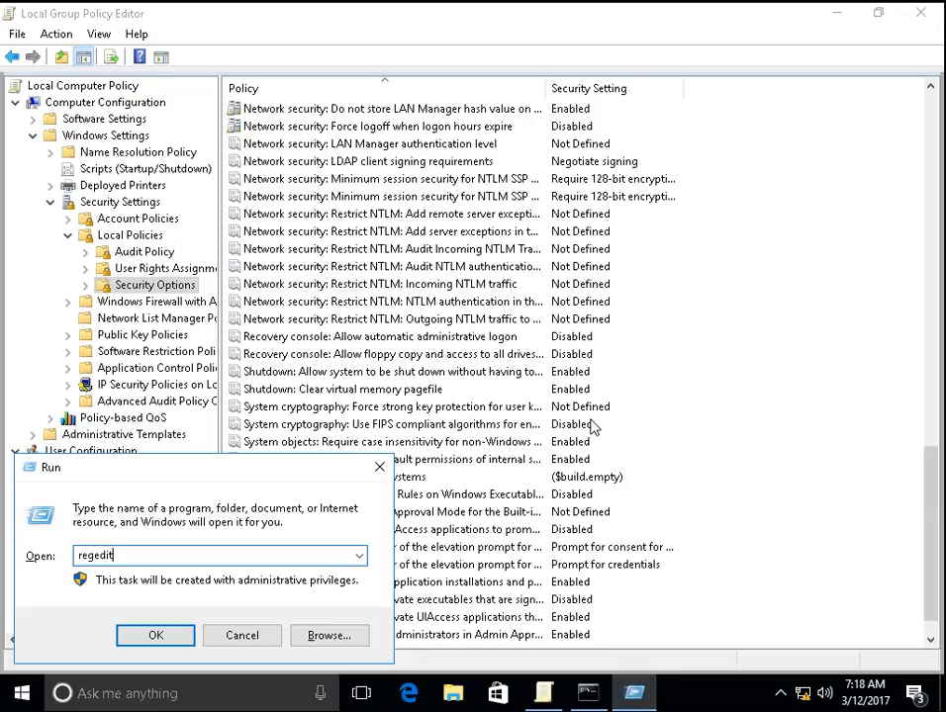
Launch Registry Editor and expand HKEY_LOCAL_MACHINE > SYSTEM > ControlSet001
{"action": "left_click", "coordinate": [155, 635]}
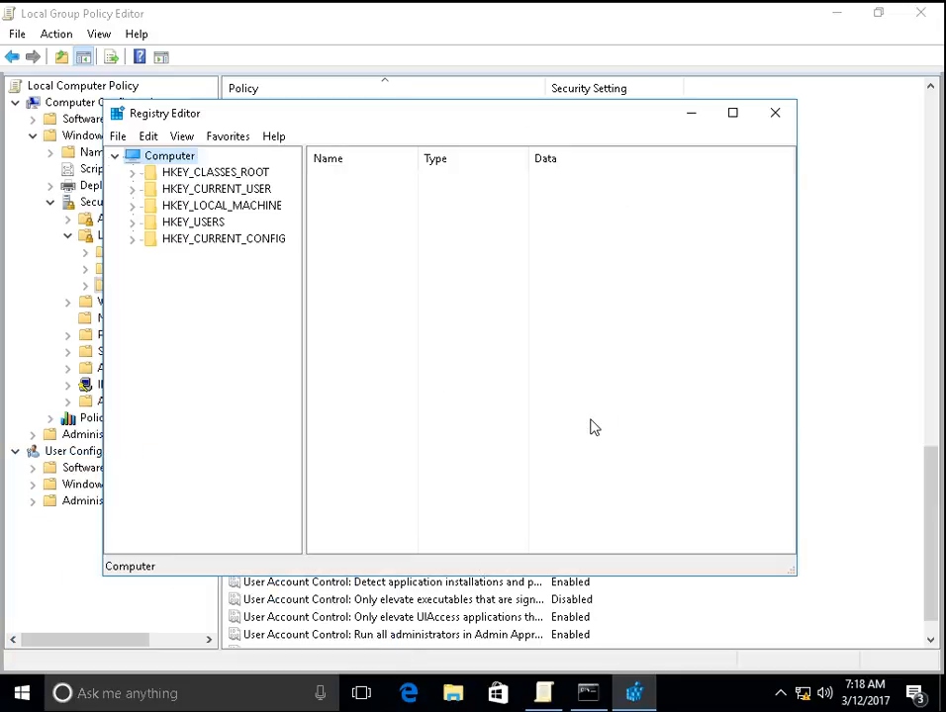
{"action": "mouse_move", "coordinate": [515, 261]}
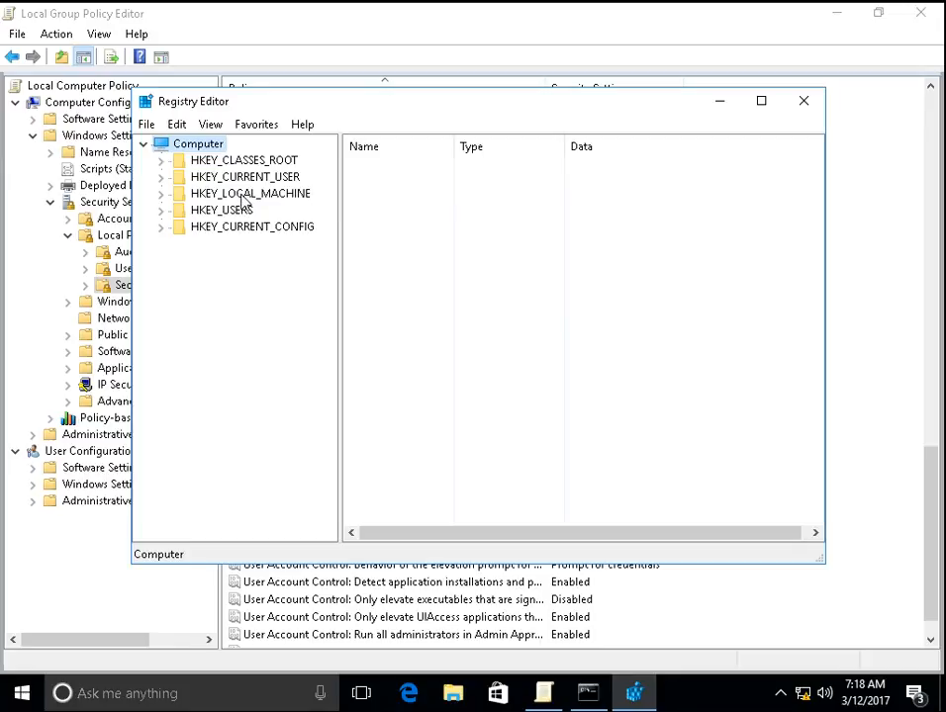
{"action": "left_click", "coordinate": [249, 194]}
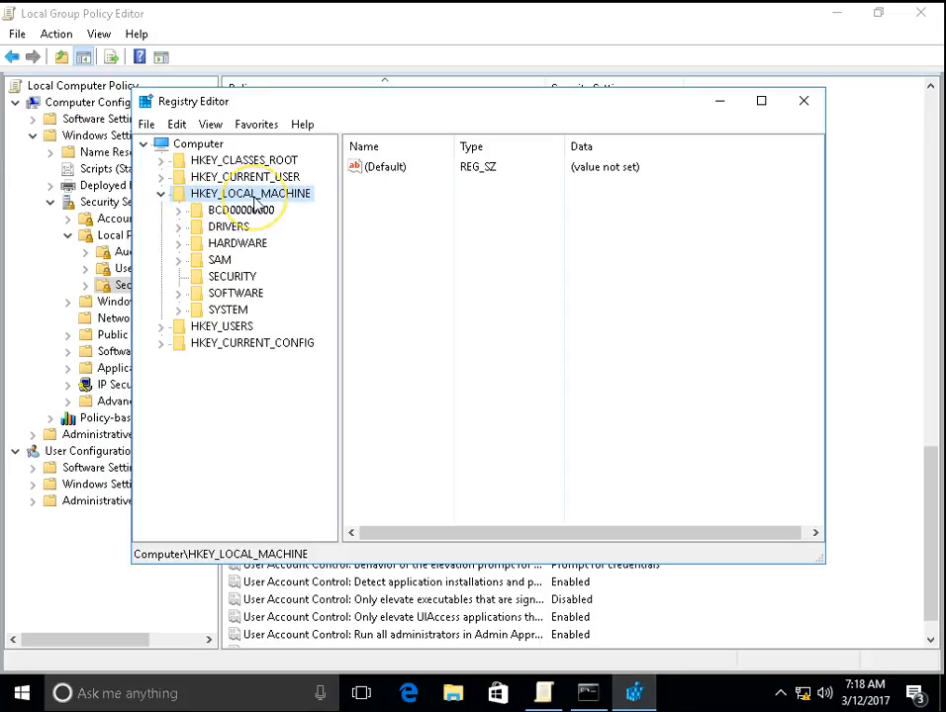
{"action": "left_click", "coordinate": [227, 309]}
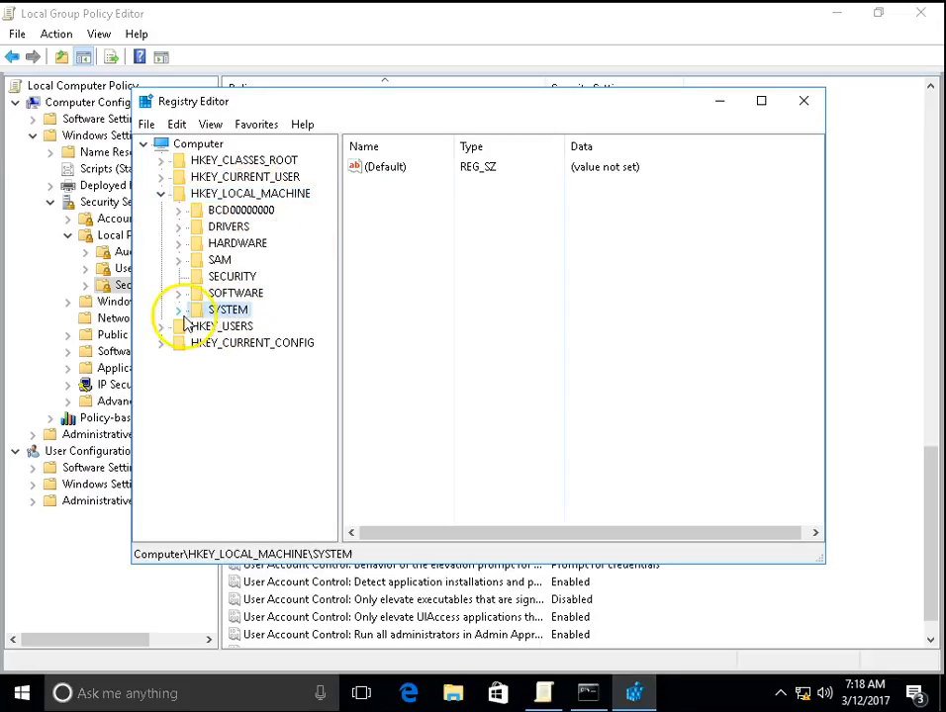
{"action": "left_click", "coordinate": [180, 309]}
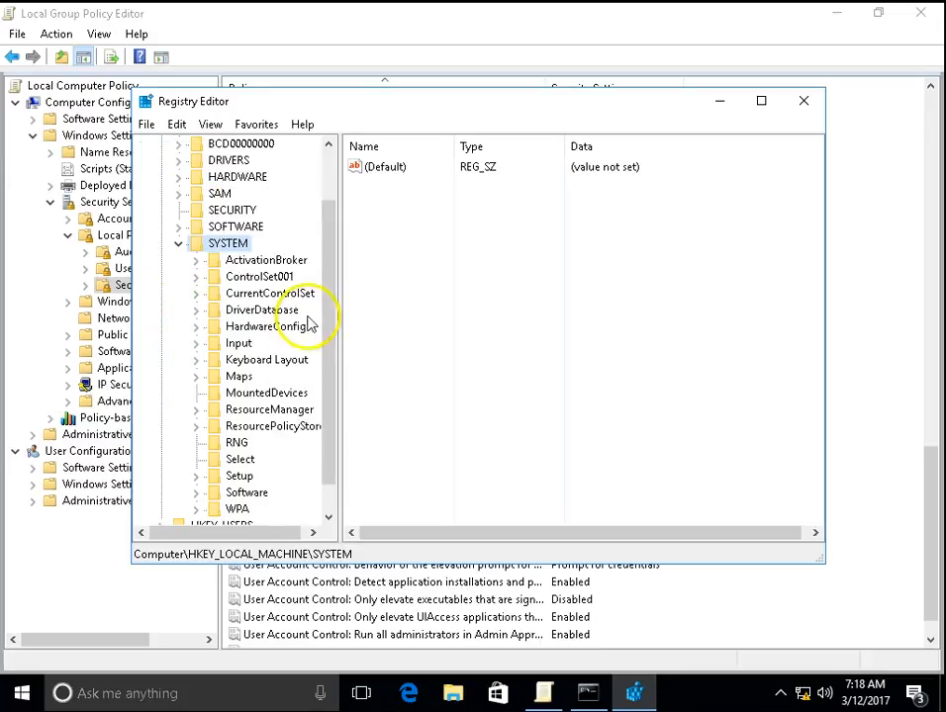
{"action": "left_click", "coordinate": [257, 277]}
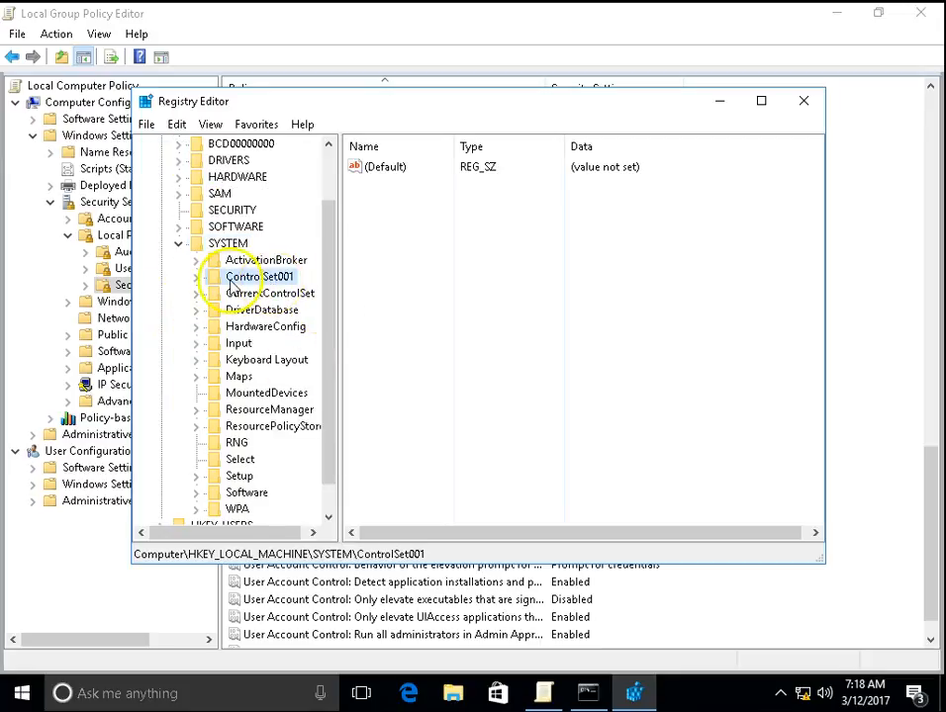
{"action": "left_click", "coordinate": [220, 277]}
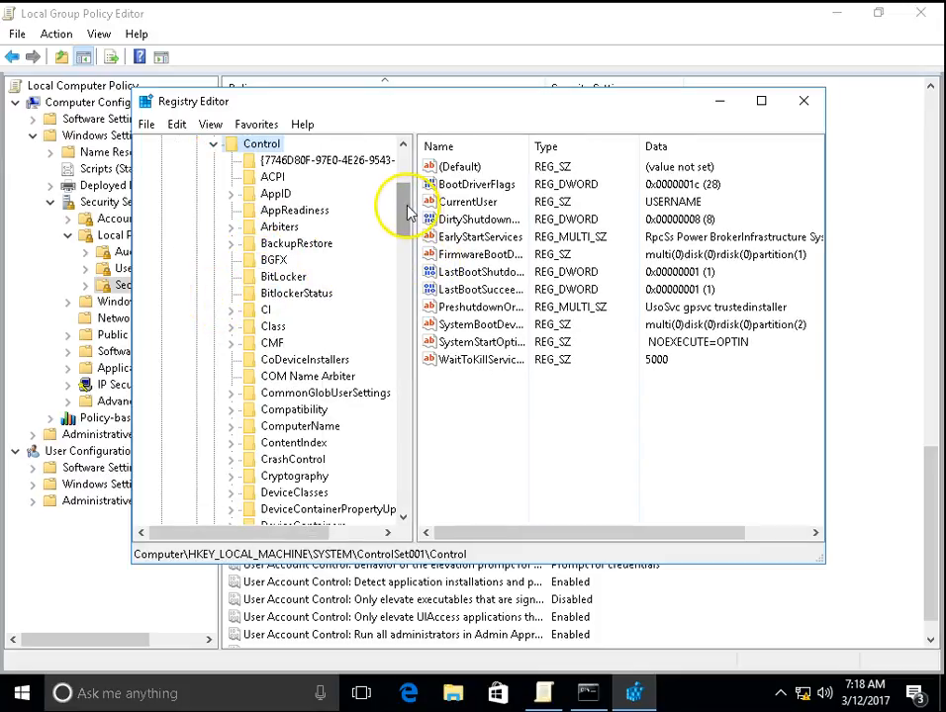
Expand Control > Session Manager and select the Memory Management key listing ClearPageFileAtShutdown
{"action": "scroll", "scroll_direction": "down", "scroll_amount": 3}
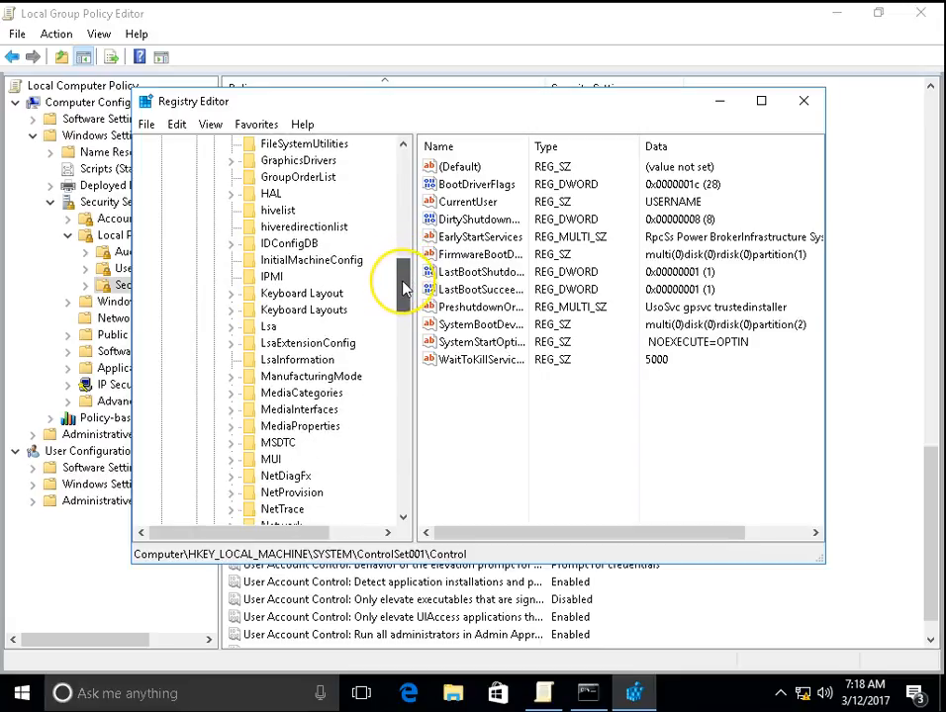
{"action": "scroll", "scroll_direction": "down", "scroll_amount": 3}
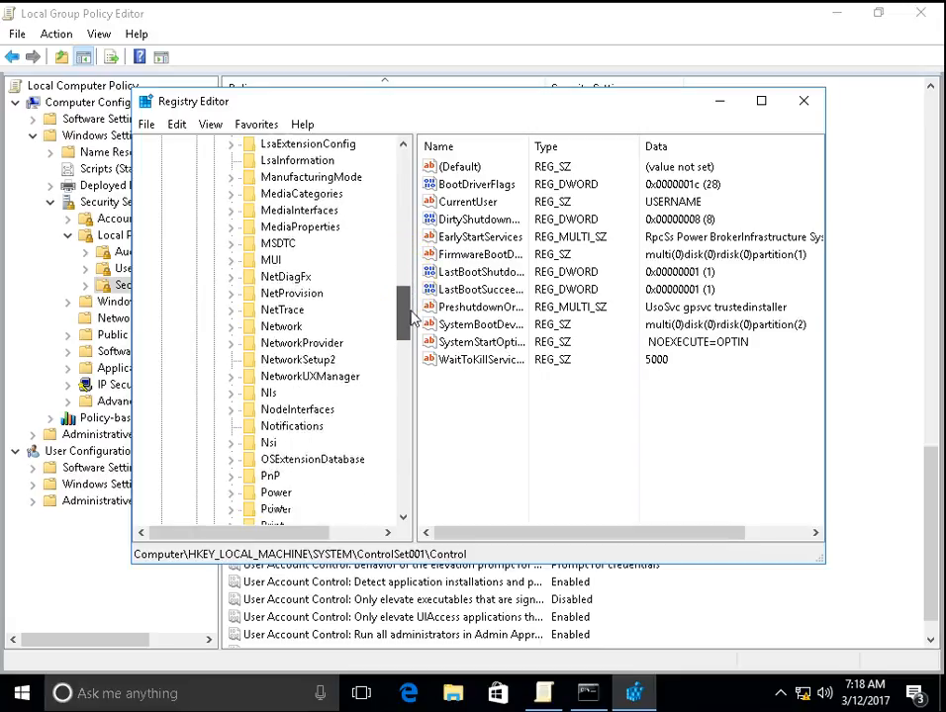
{"action": "scroll", "scroll_direction": "down", "scroll_amount": 3}
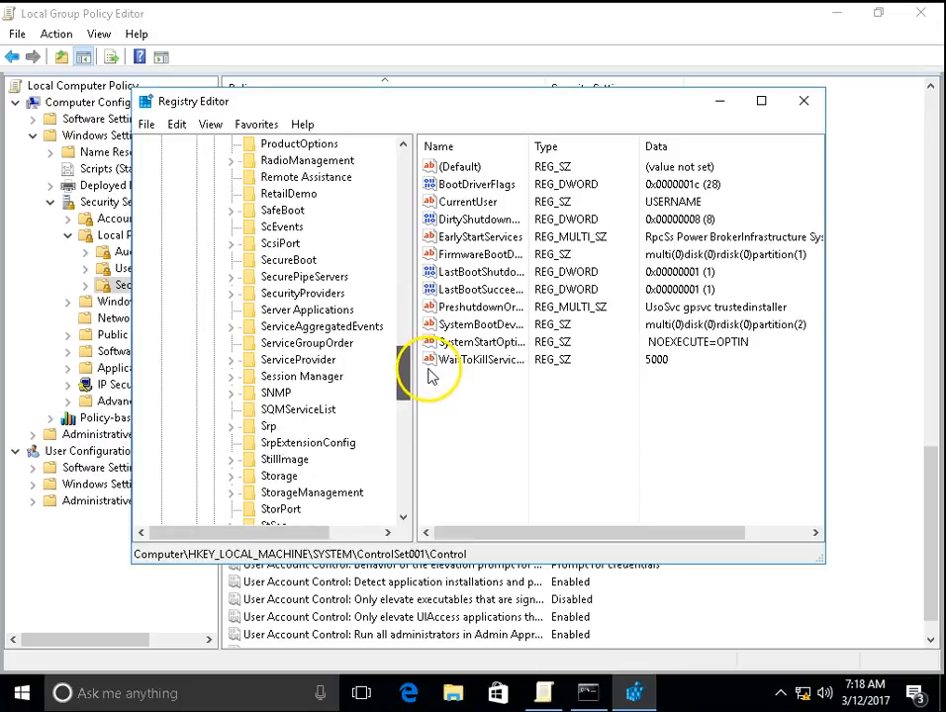
{"action": "left_click", "coordinate": [301, 360]}
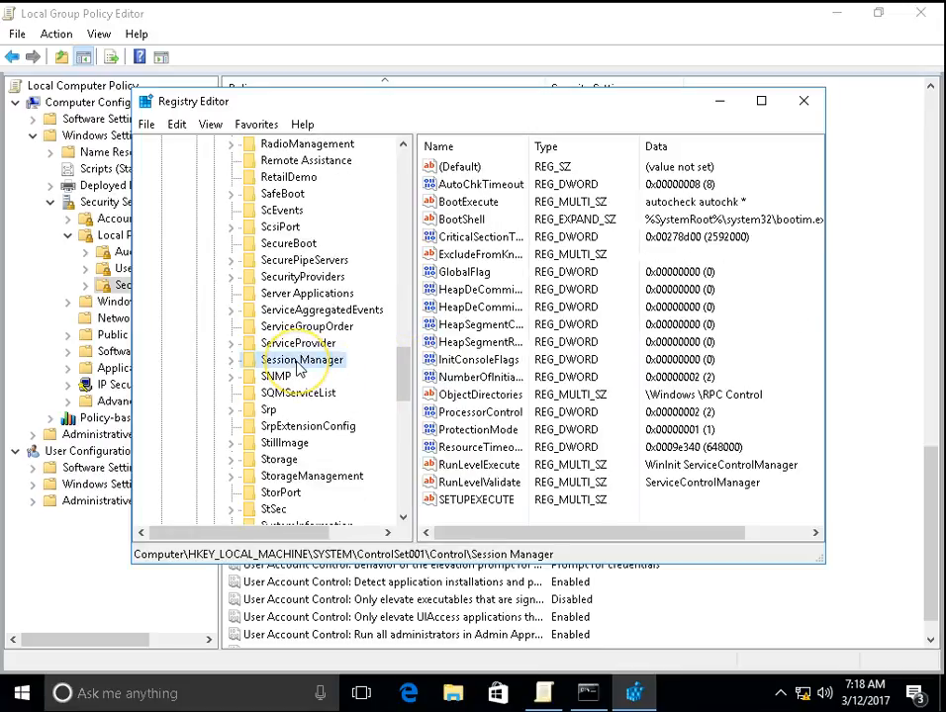
{"action": "left_click", "coordinate": [247, 360]}
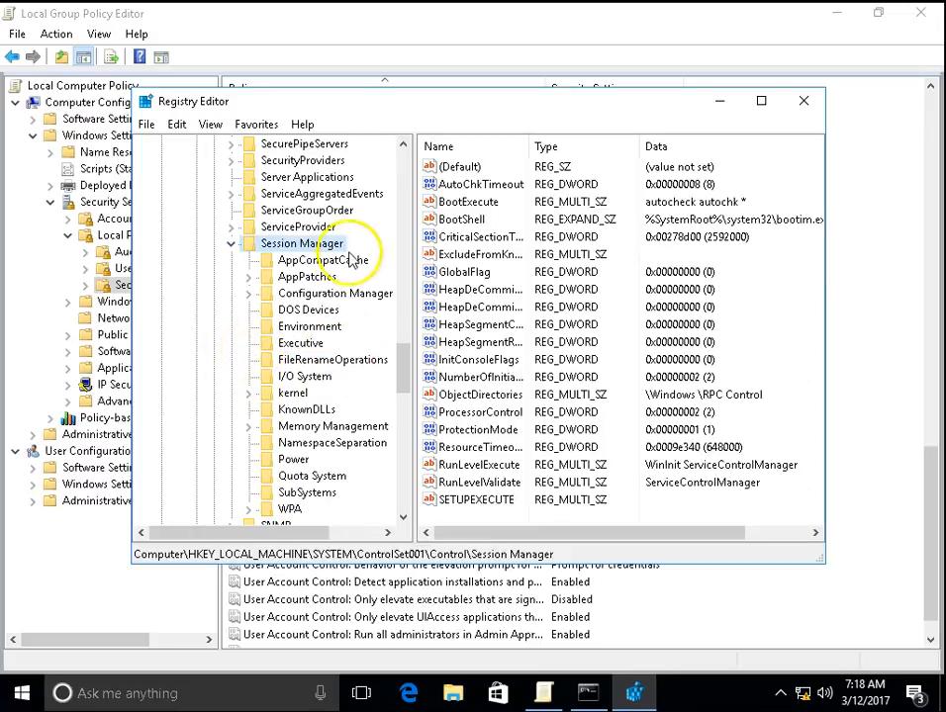
{"action": "scroll", "scroll_direction": "down", "scroll_amount": 3}
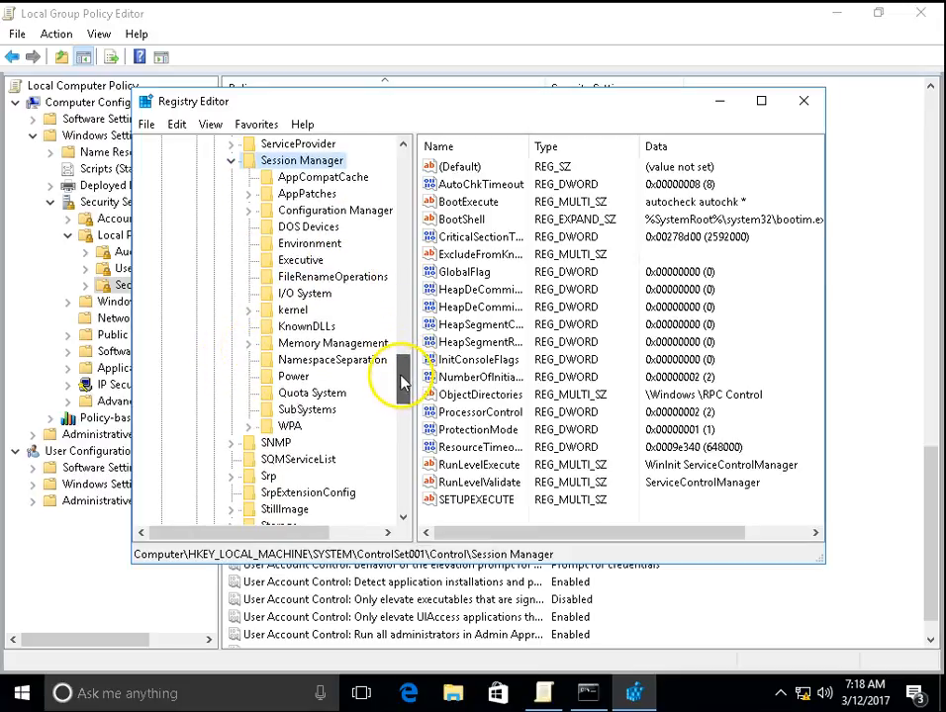
{"action": "left_click", "coordinate": [332, 342]}
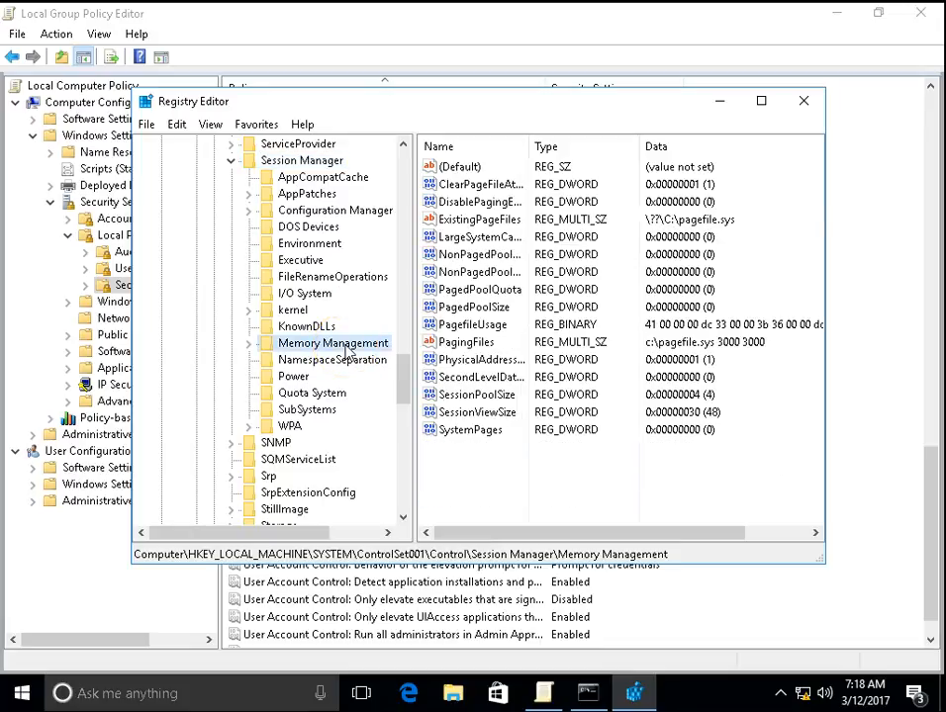
{"action": "mouse_move", "coordinate": [554, 158]}
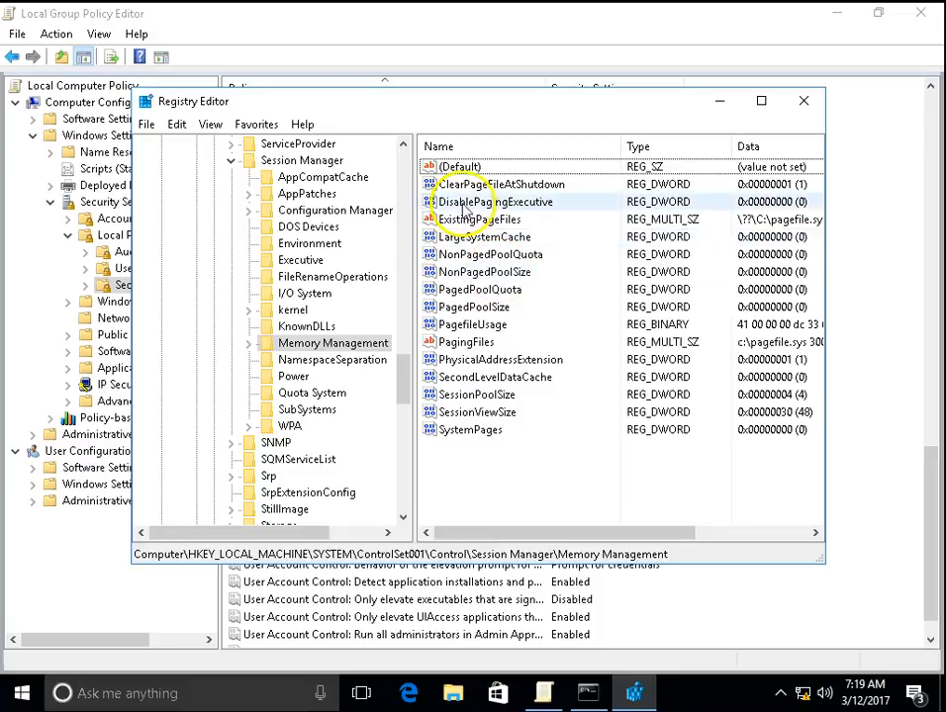
Bring up the Edit DWORD dialog for the ClearPageFileAtShutdown value
{"action": "left_click", "coordinate": [500, 184]}
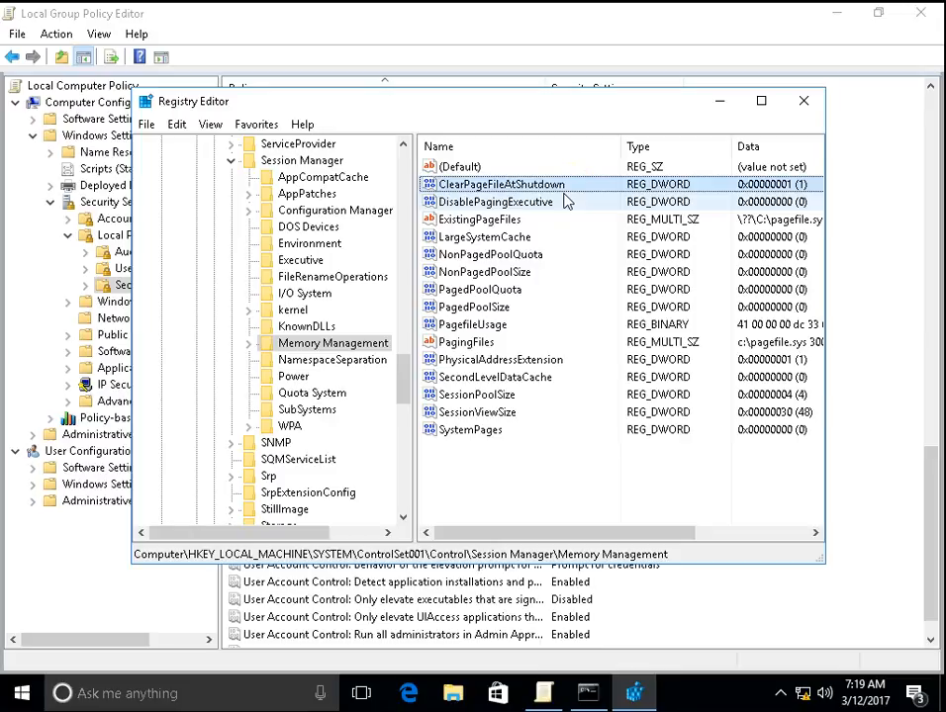
{"action": "double_click", "coordinate": [503, 184]}
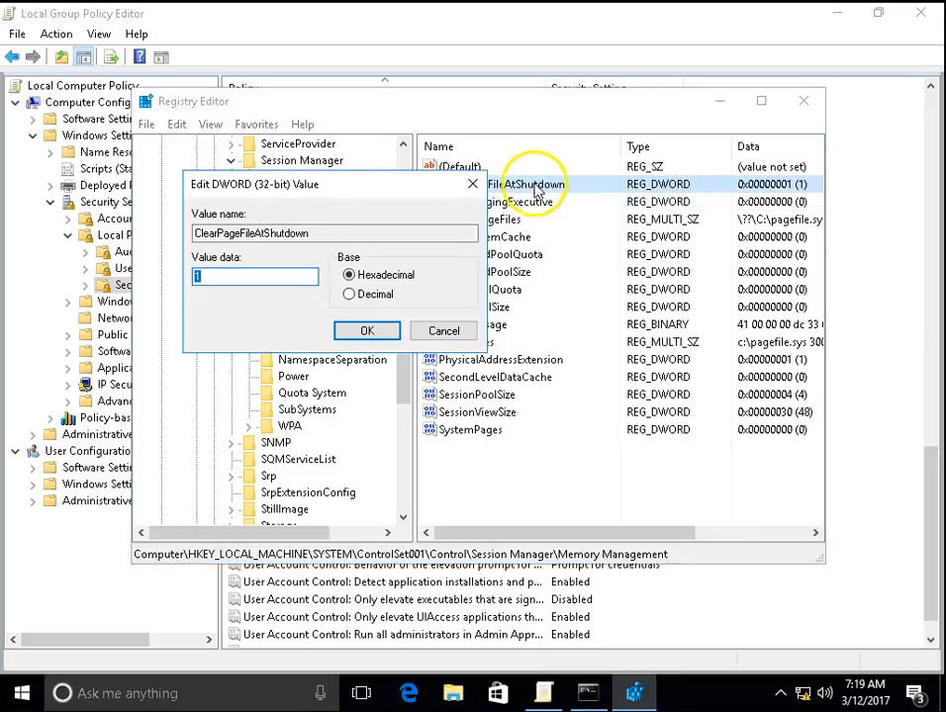
Set ClearPageFileAtShutdown's hexadecimal value data to 1 and confirm with OK
{"action": "left_click", "coordinate": [253, 277]}
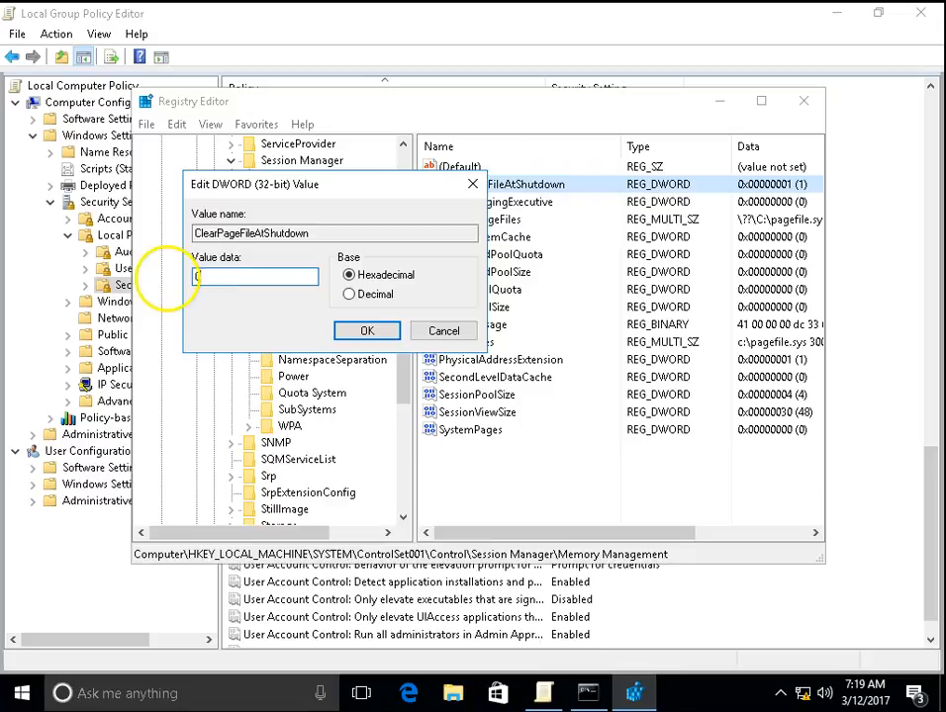
{"action": "type", "text": "0"}
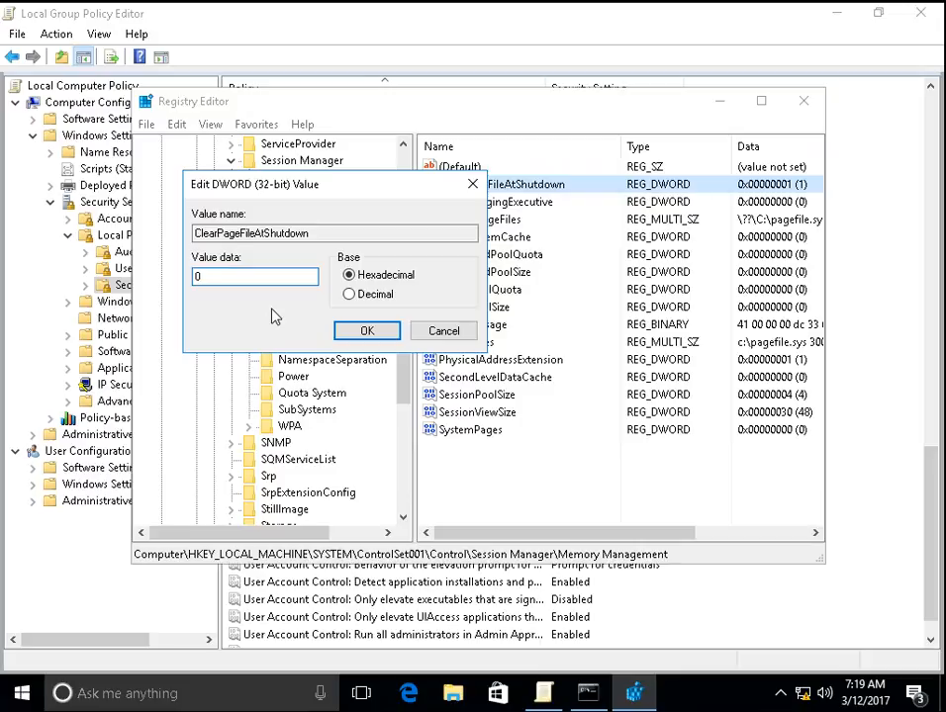
{"action": "left_click", "coordinate": [255, 277]}
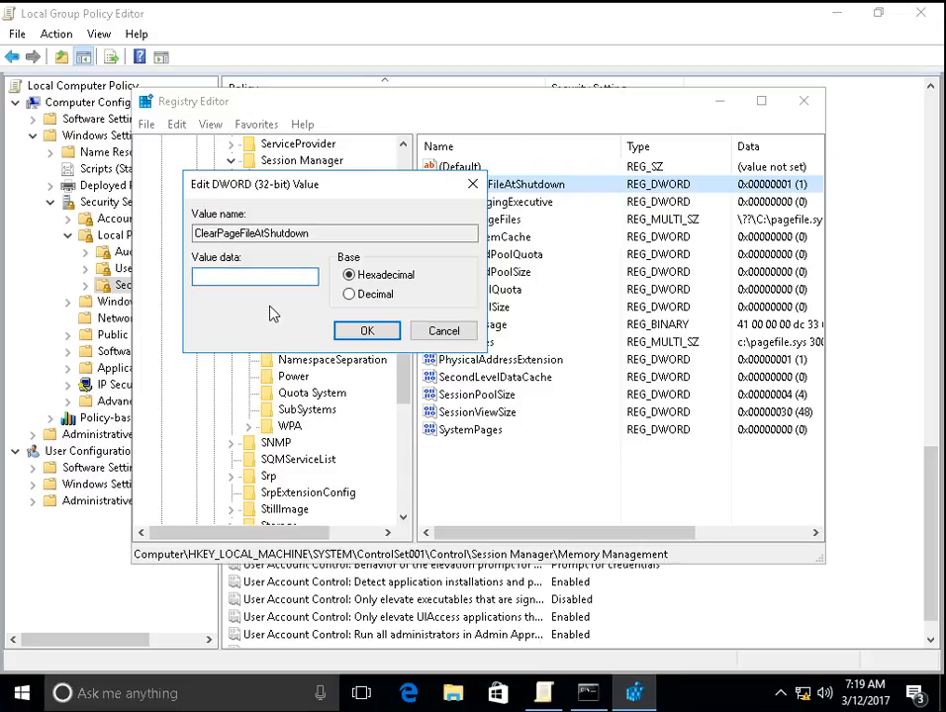
{"action": "type", "text": "1"}
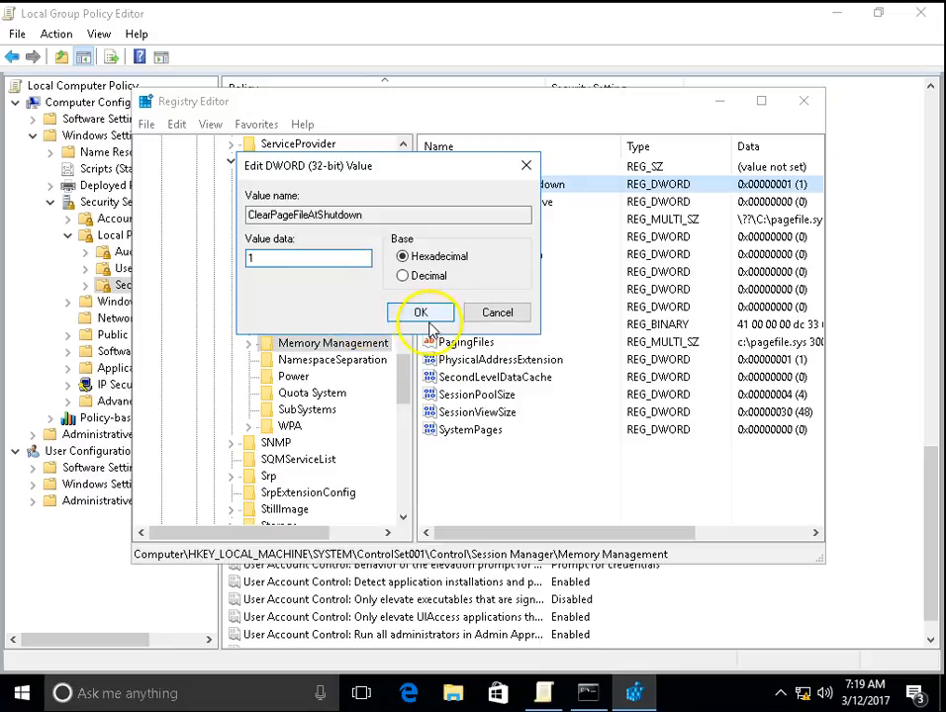
{"action": "left_click", "coordinate": [419, 312]}
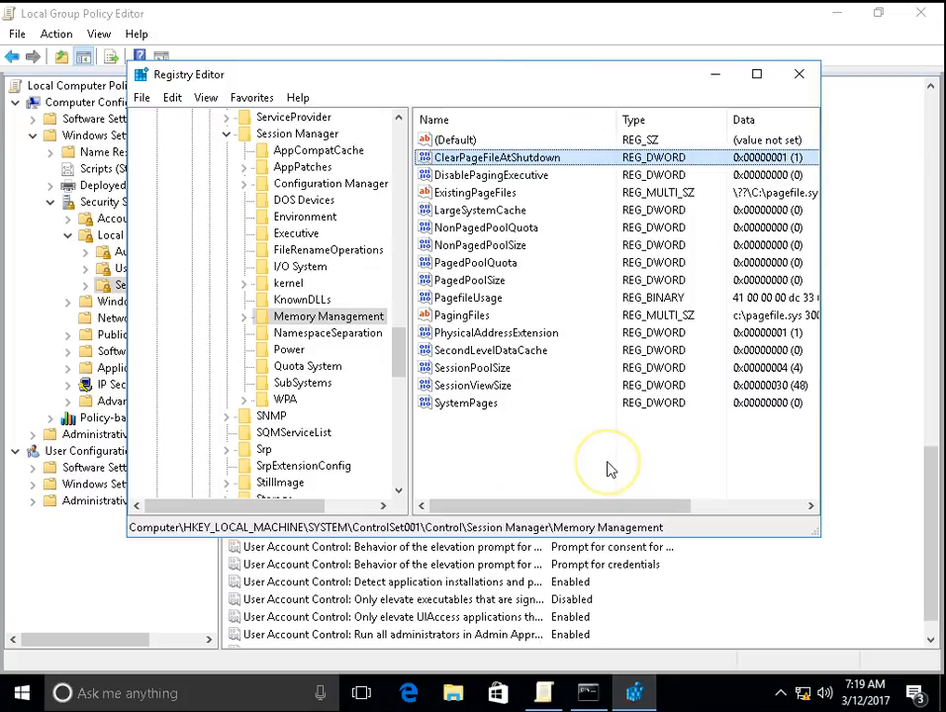
{"action": "mouse_move", "coordinate": [649, 415]}
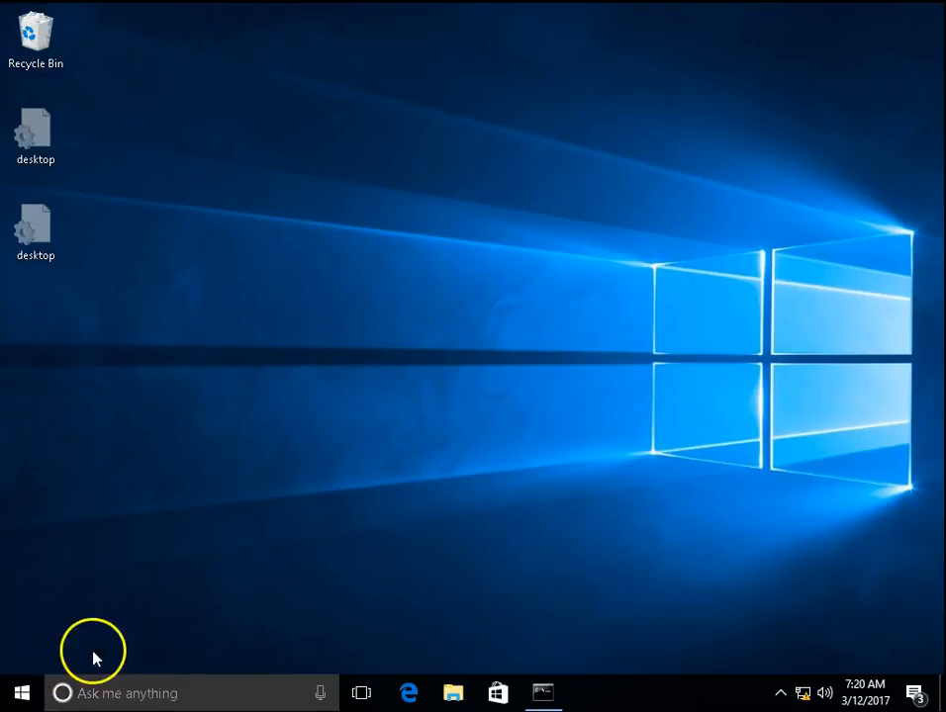
Restart the computer from the Start menu's power options
{"action": "left_click", "coordinate": [22, 692]}
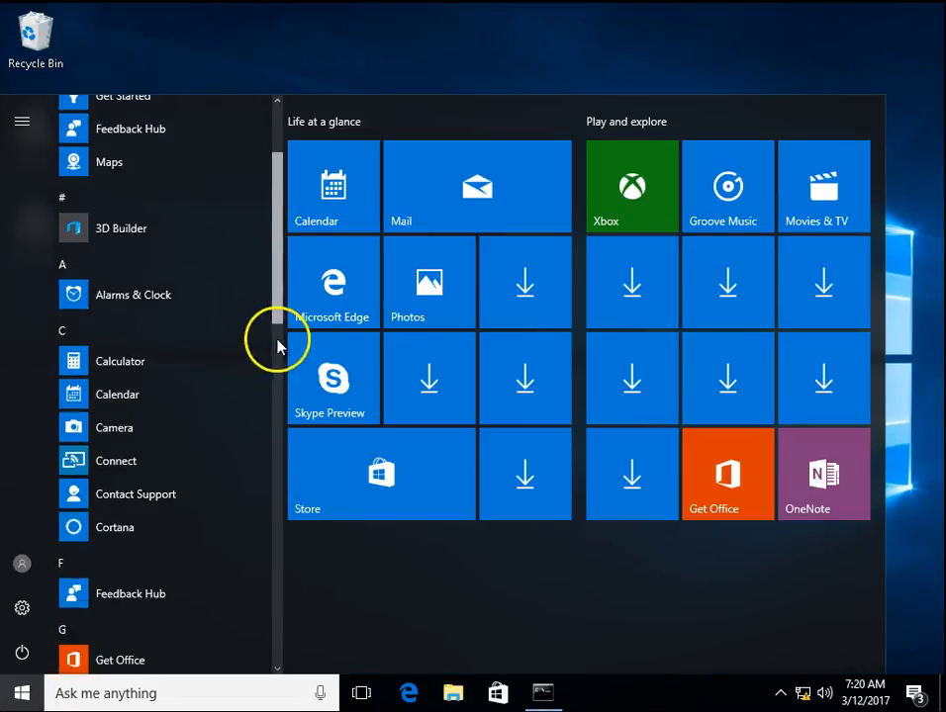
{"action": "scroll", "scroll_direction": "down", "scroll_amount": 3}
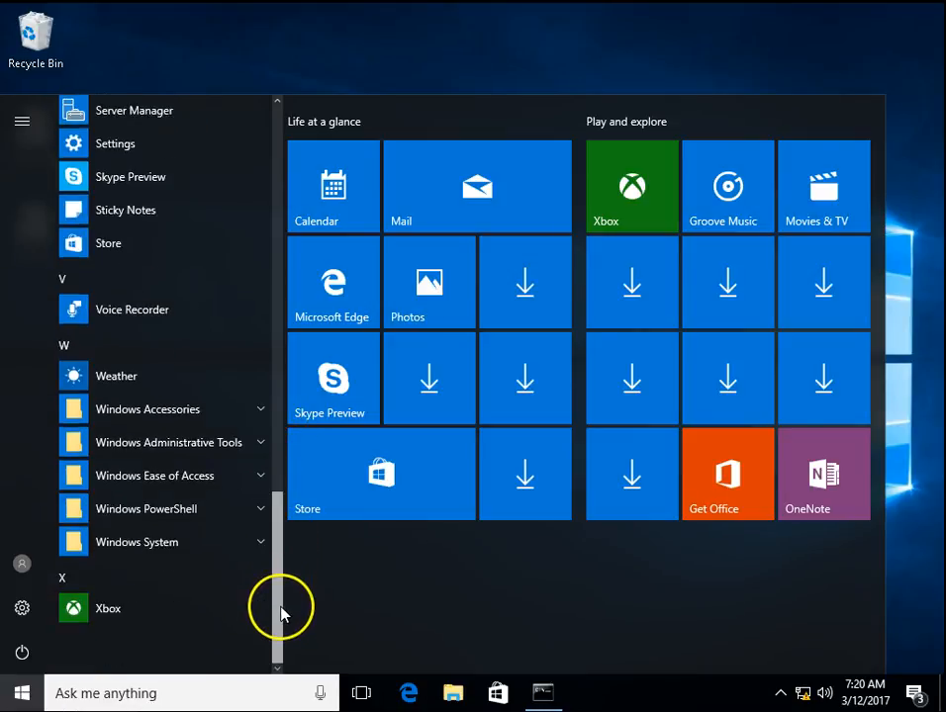
{"action": "left_click", "coordinate": [22, 653]}
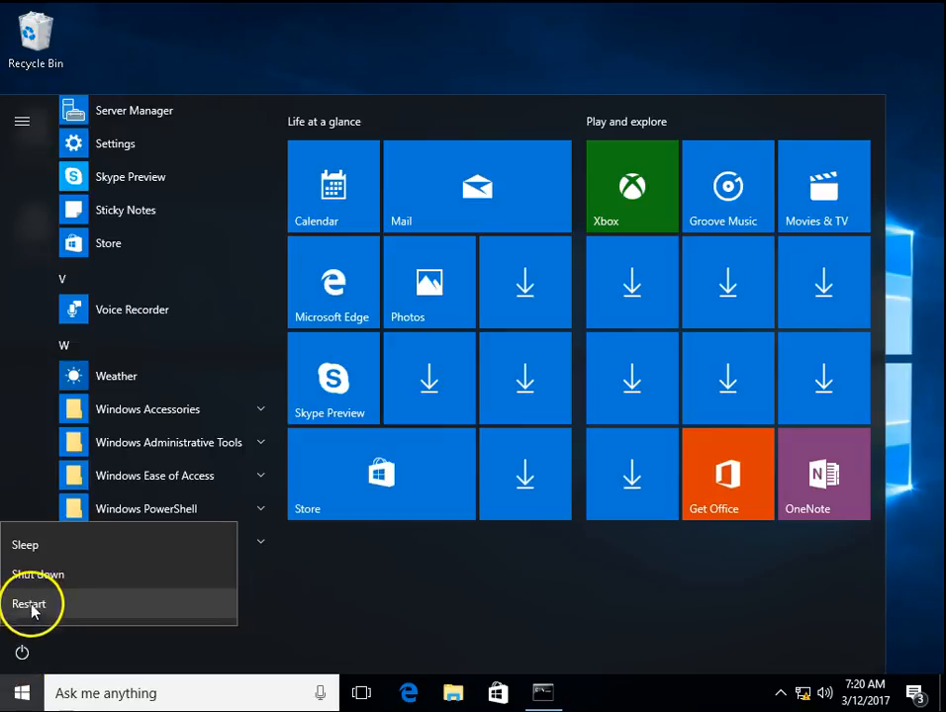
{"action": "left_click", "coordinate": [28, 603]}
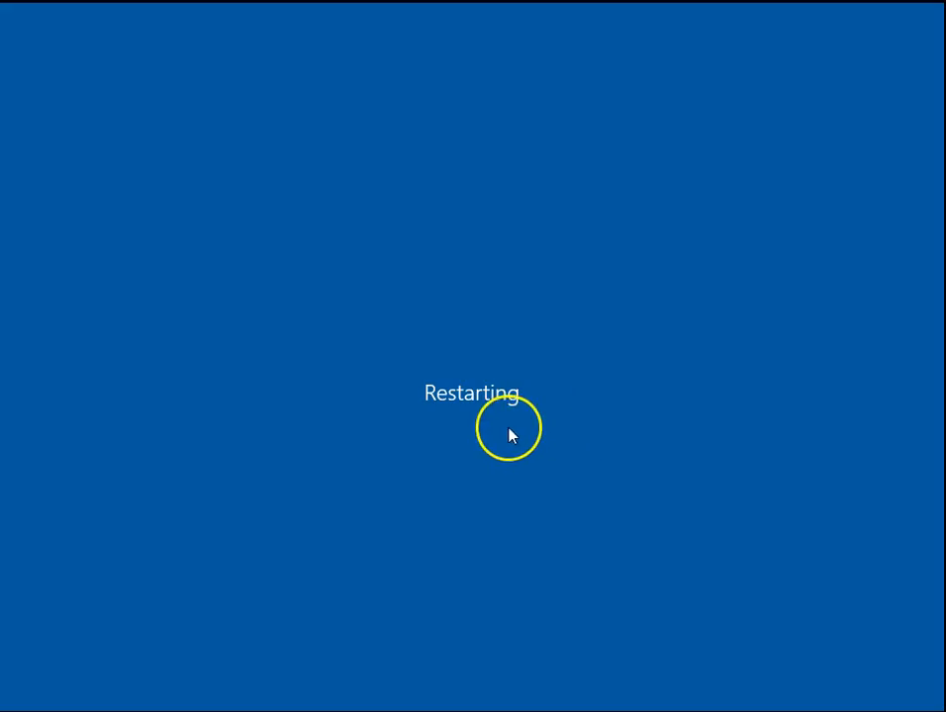